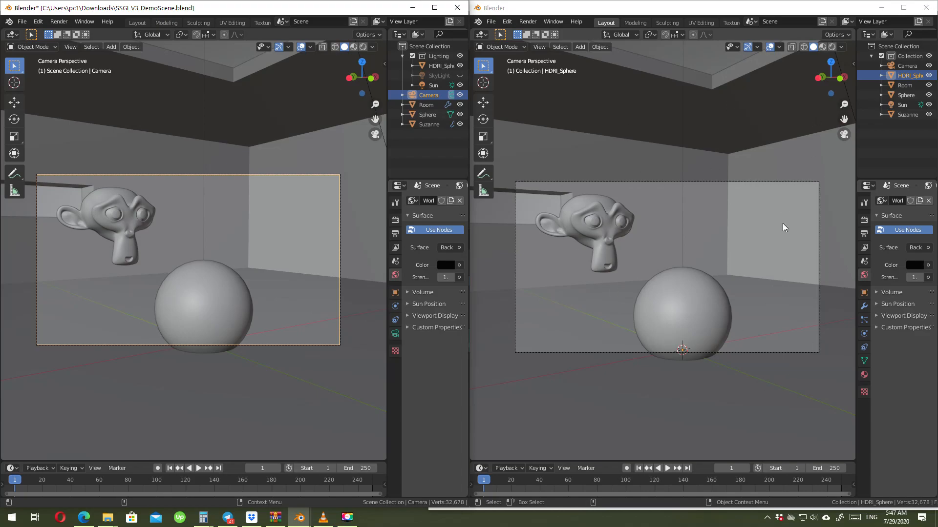
mouse_move(776, 260)
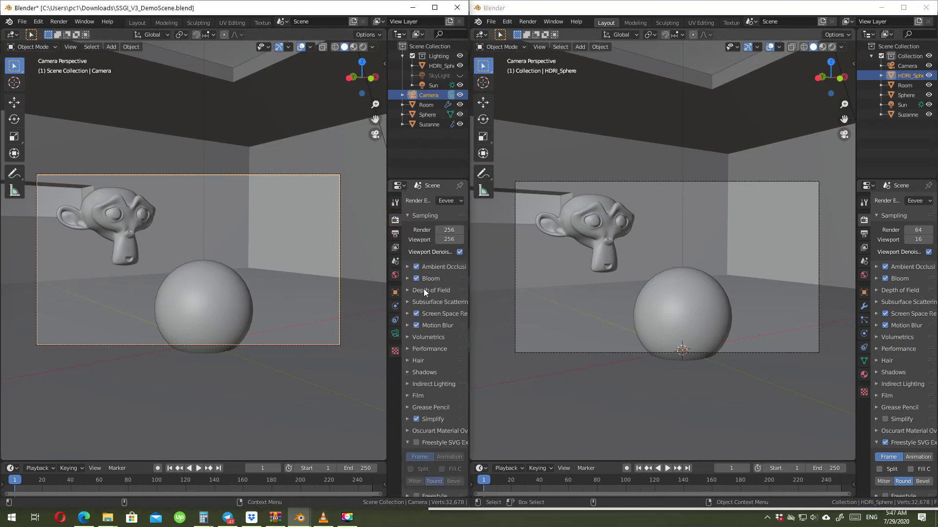
Expand the Screen Space Reflections panel in the left window's Eevee render settings
click(408, 313)
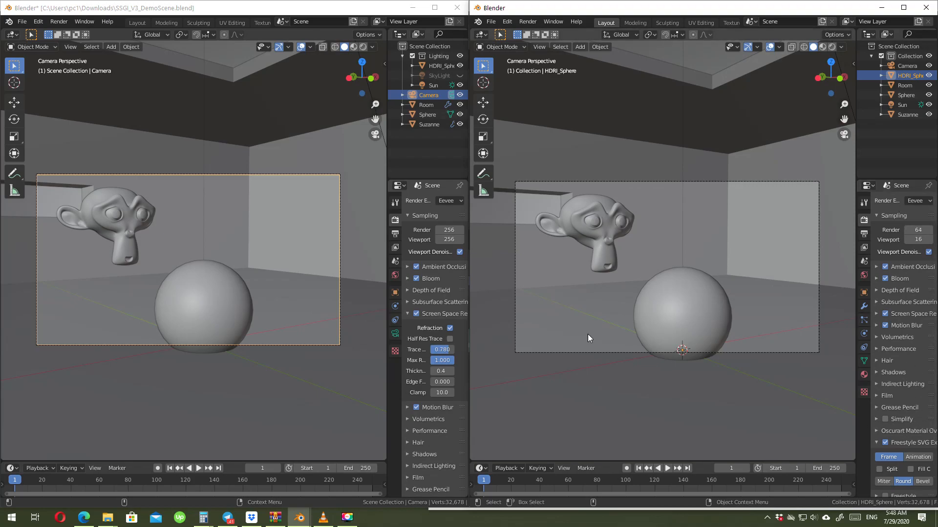
mouse_move(536, 208)
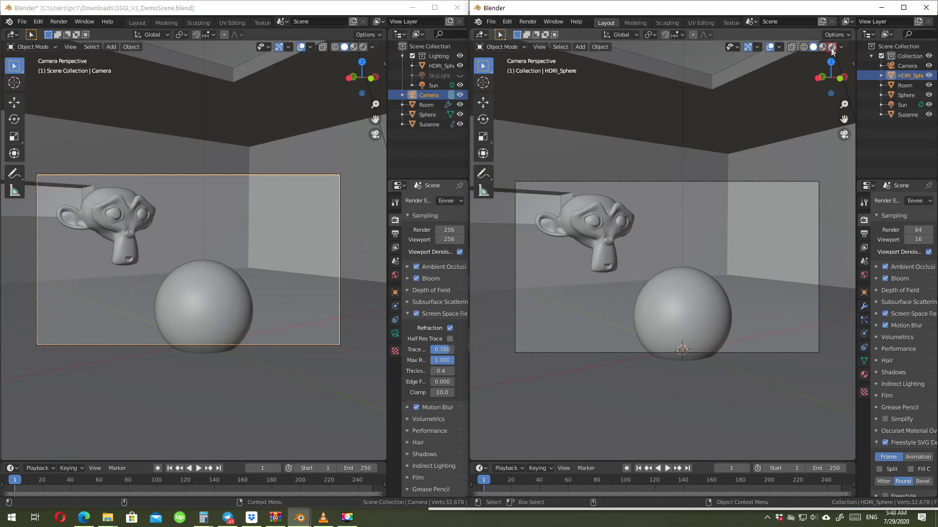
Switch the right viewport to Rendered shading, try a grey World Color, then restore black
click(831, 47)
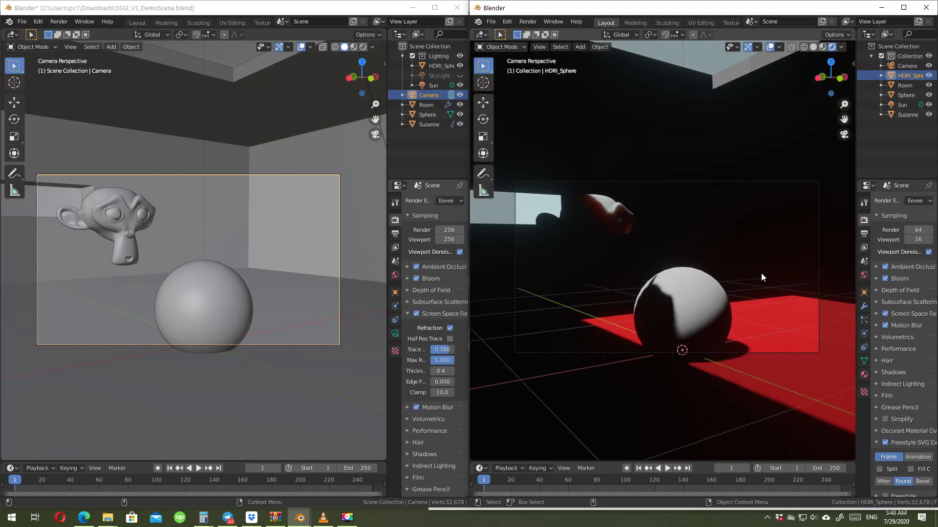
mouse_move(724, 277)
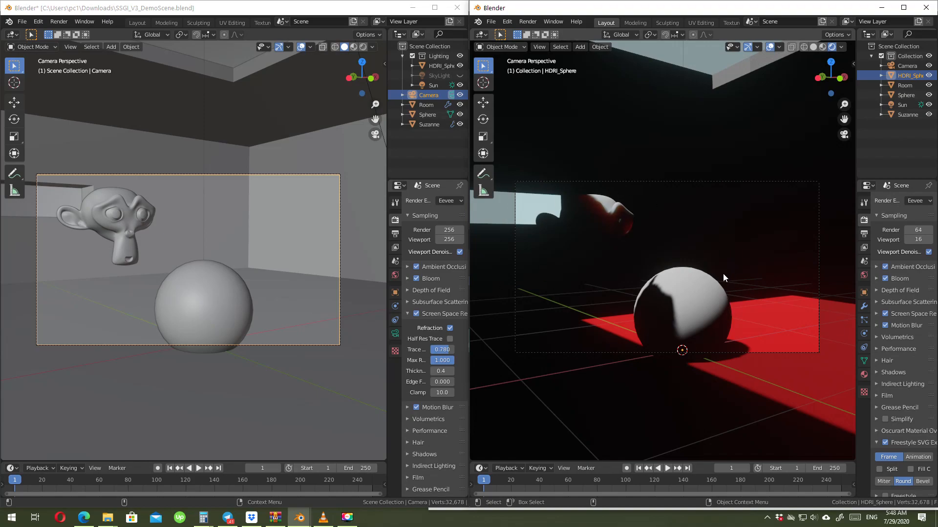
mouse_move(761, 373)
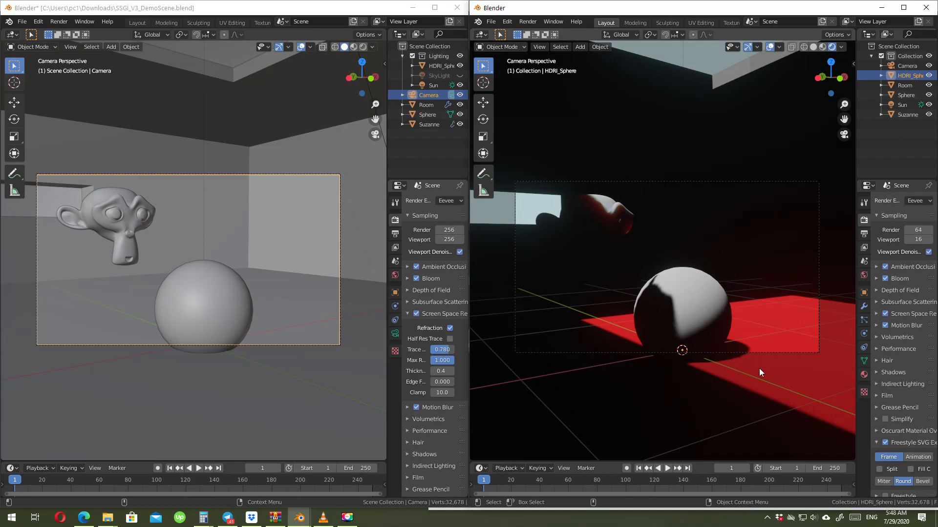
mouse_move(791, 193)
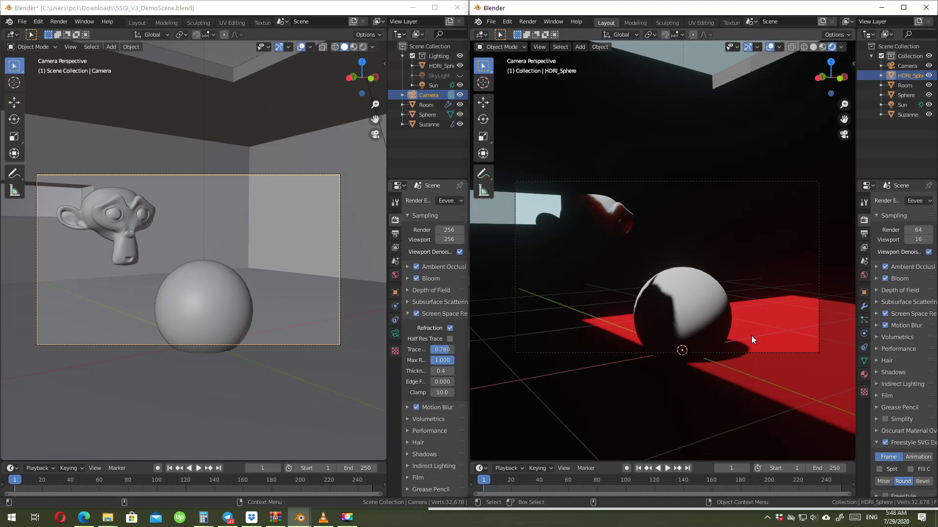
mouse_move(676, 313)
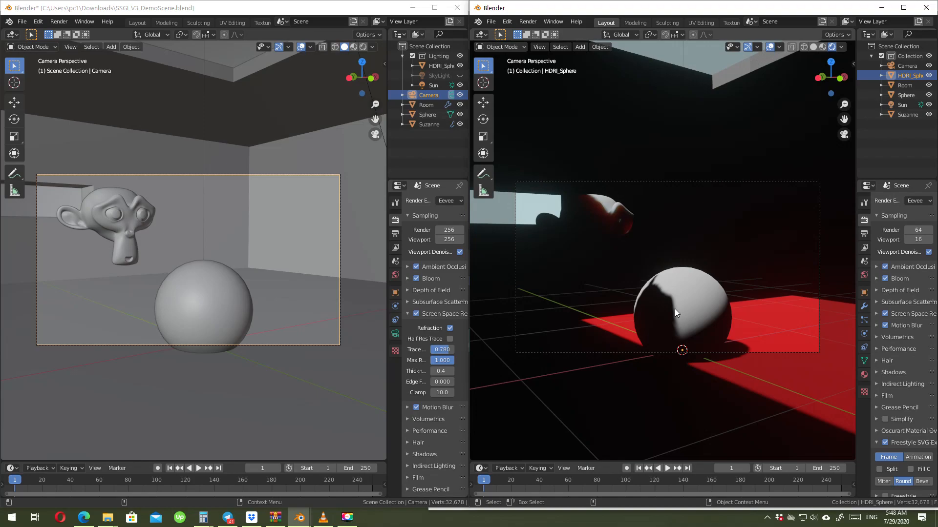
mouse_move(827, 244)
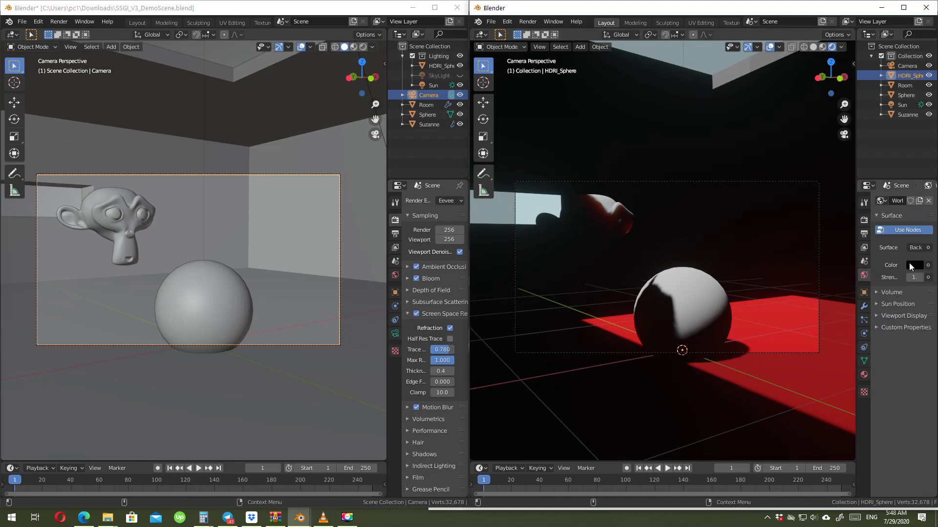
click(911, 264)
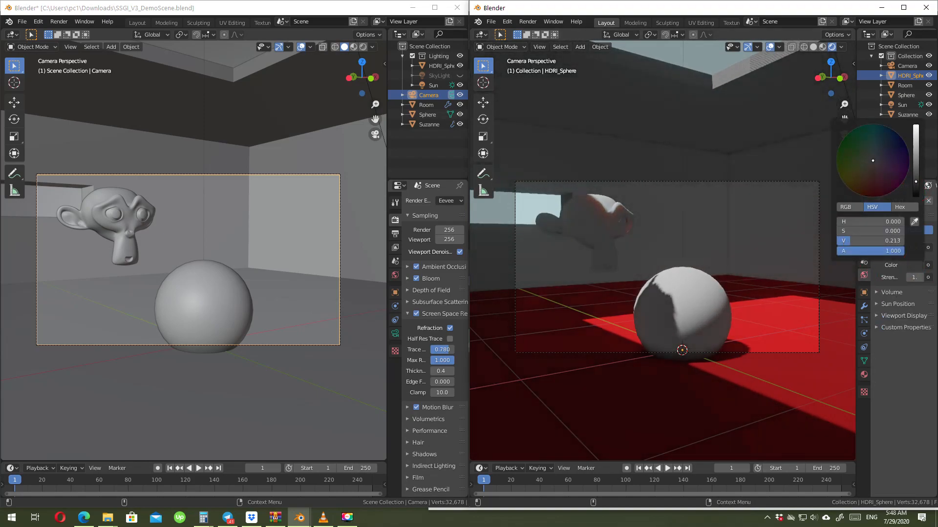
drag(849, 240, 891, 241)
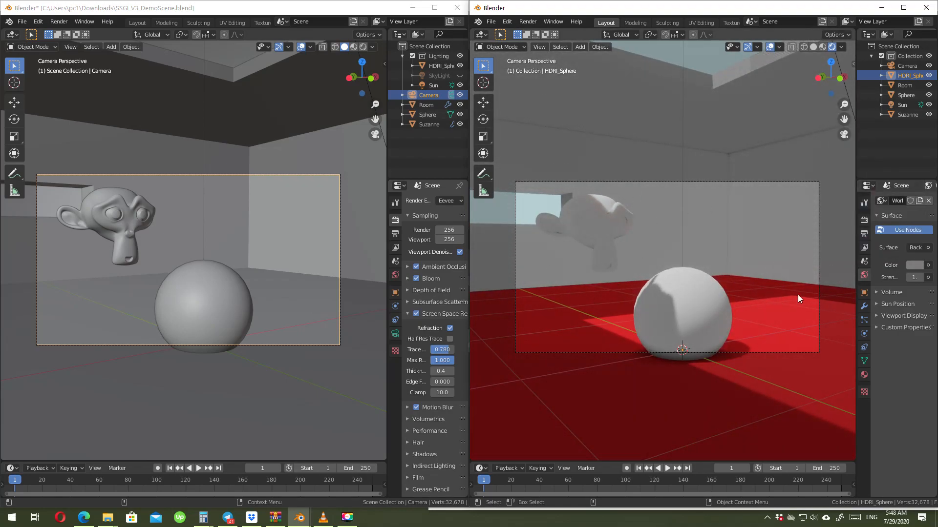
mouse_move(583, 253)
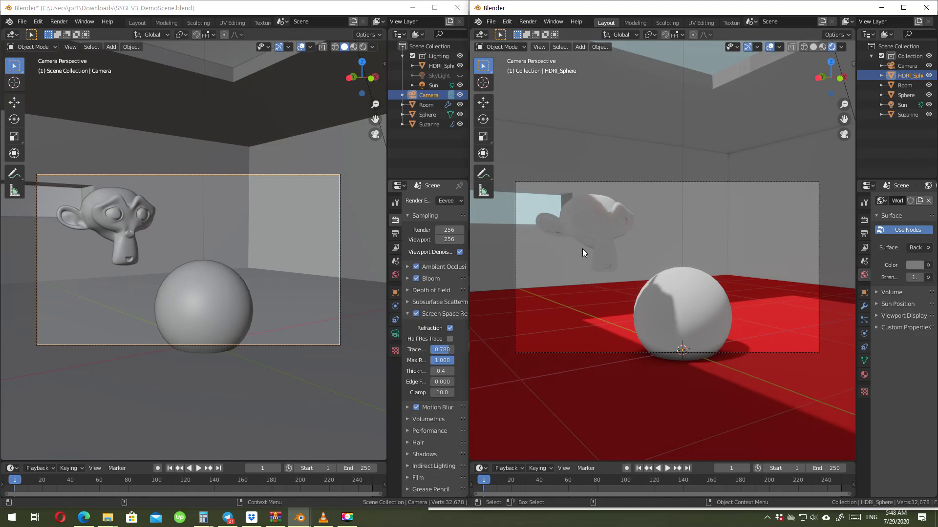
click(918, 265)
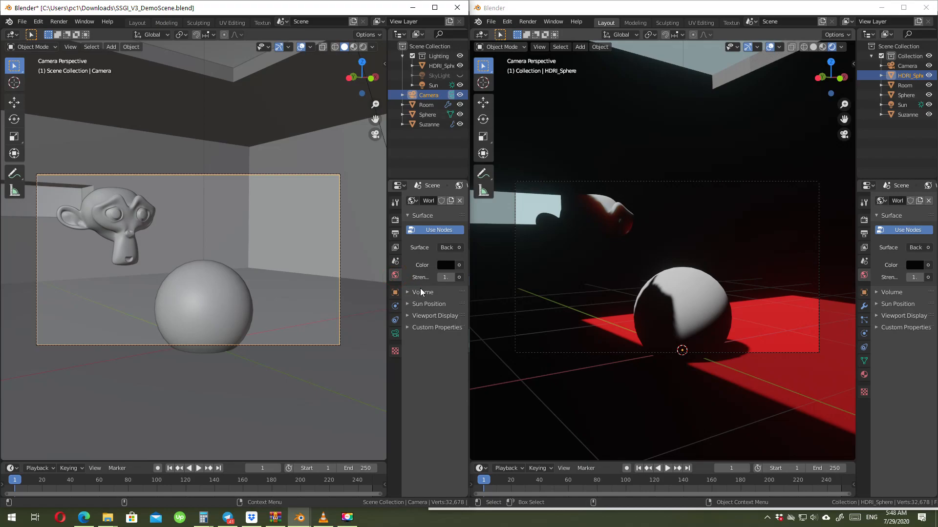
mouse_move(445, 277)
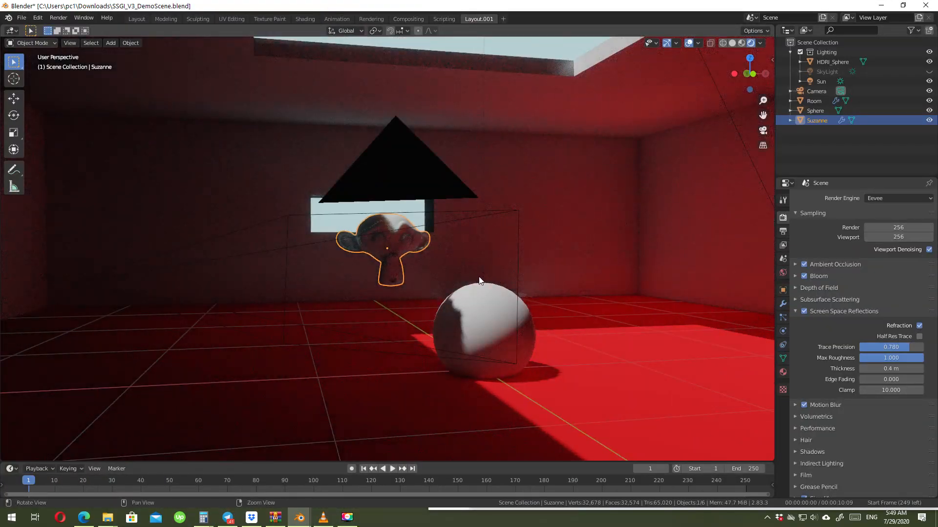
drag(479, 281, 376, 277)
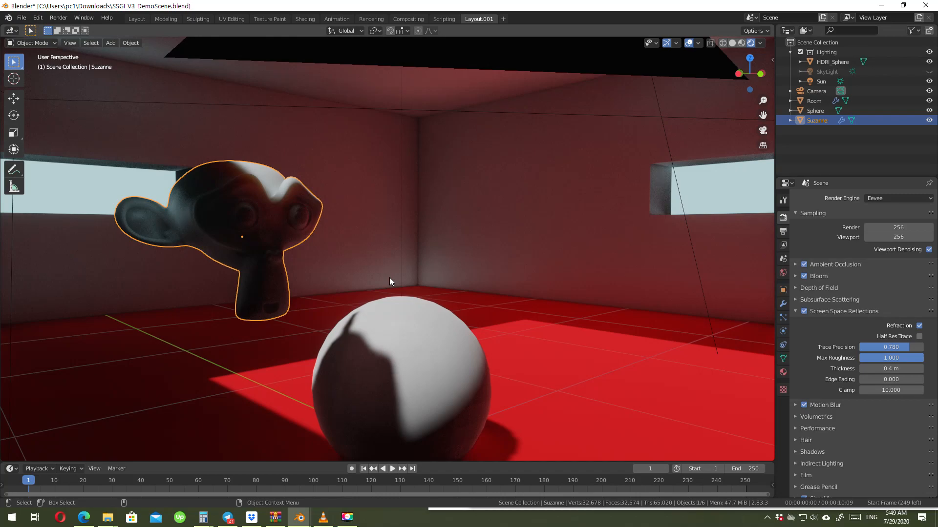
mouse_move(290, 397)
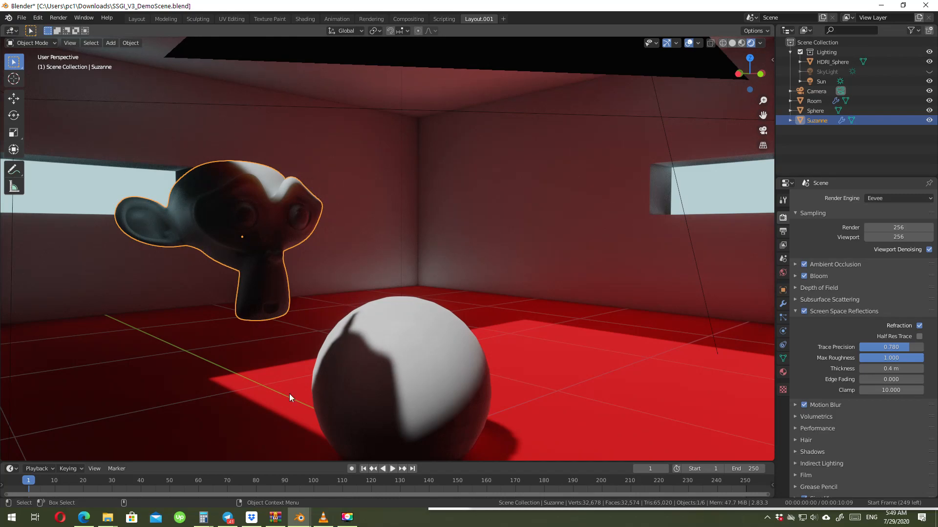
mouse_move(291, 271)
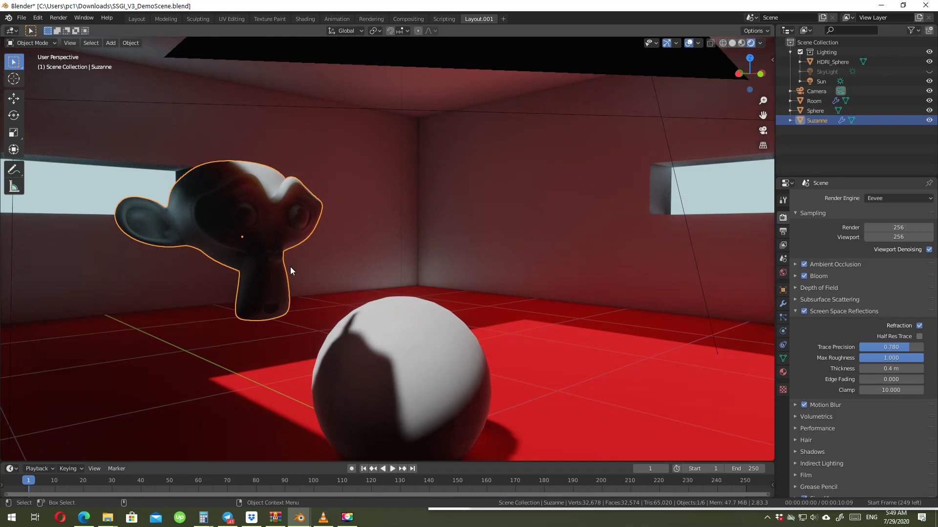
mouse_move(373, 359)
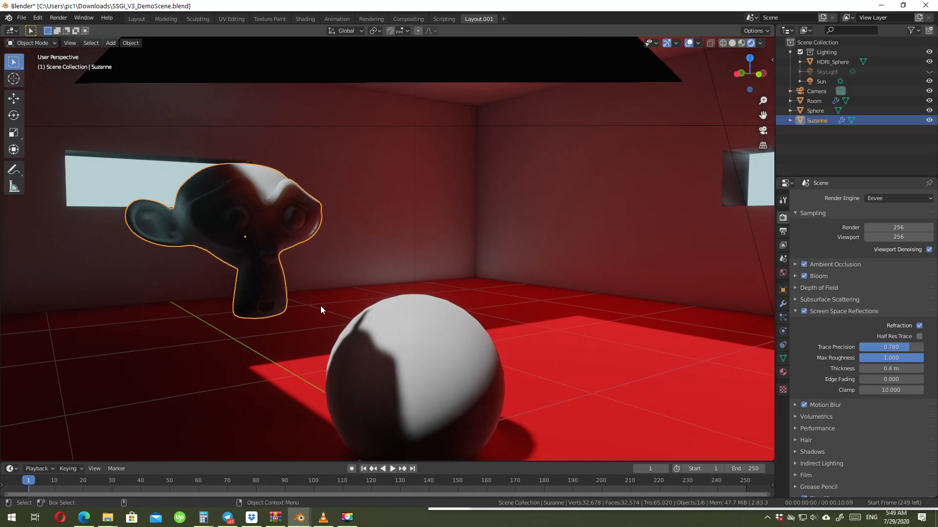
mouse_move(247, 218)
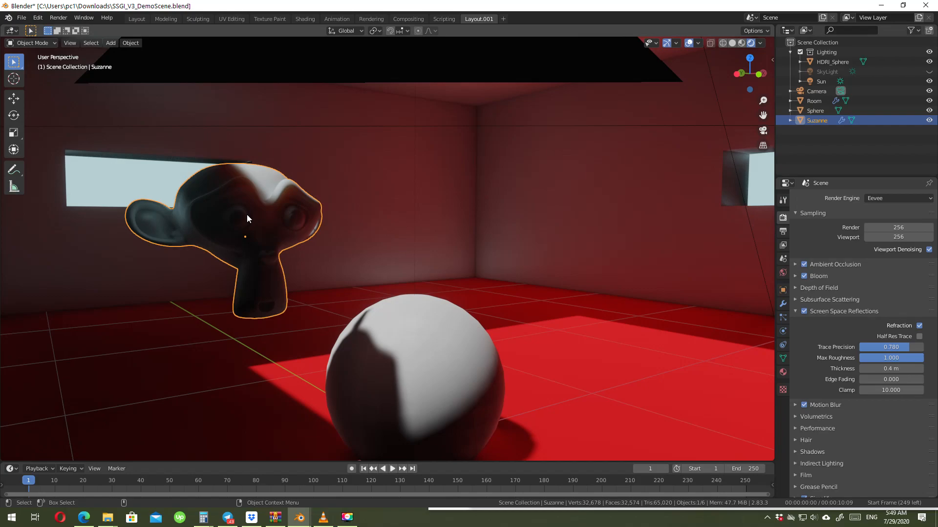
mouse_move(418, 315)
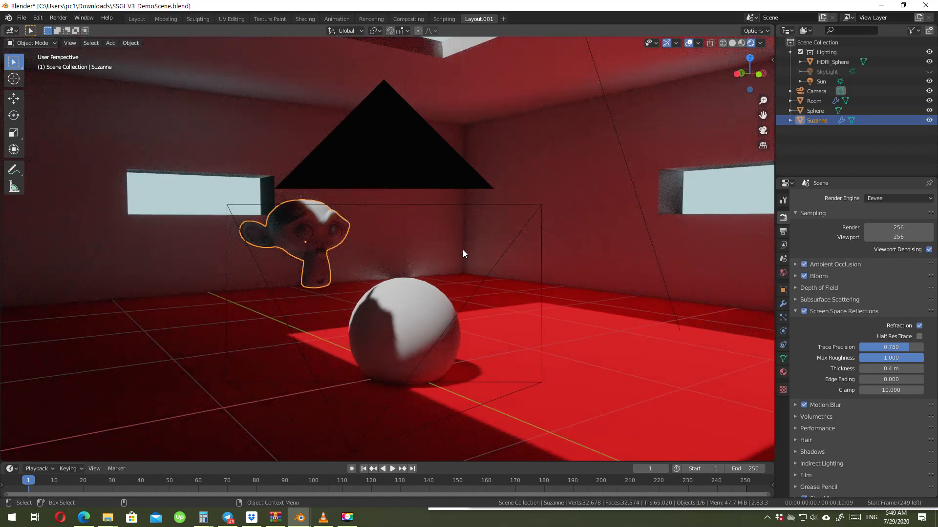
mouse_move(389, 278)
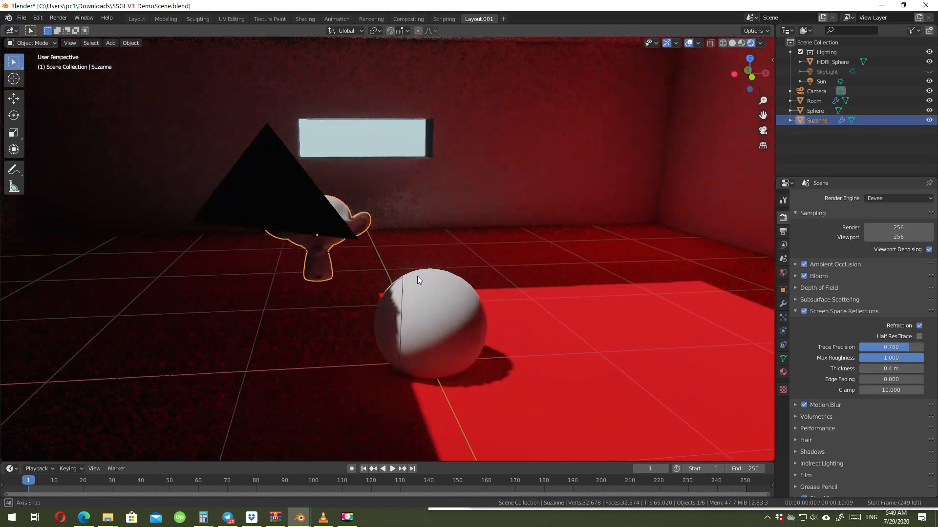
drag(419, 282, 448, 285)
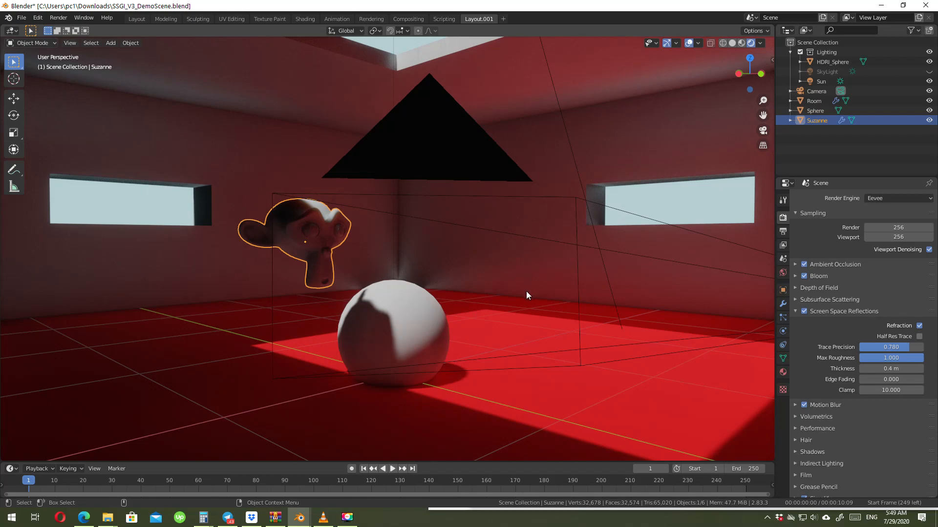
mouse_move(307, 231)
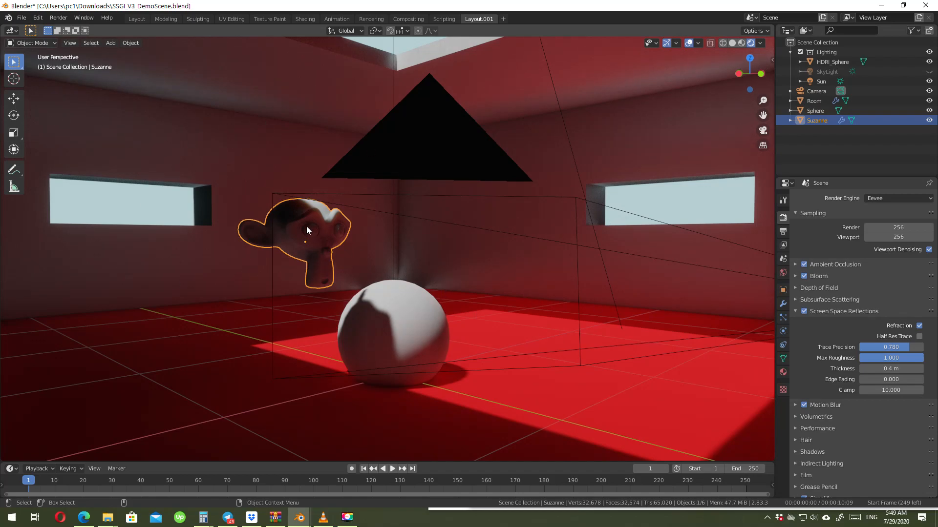
click(392, 335)
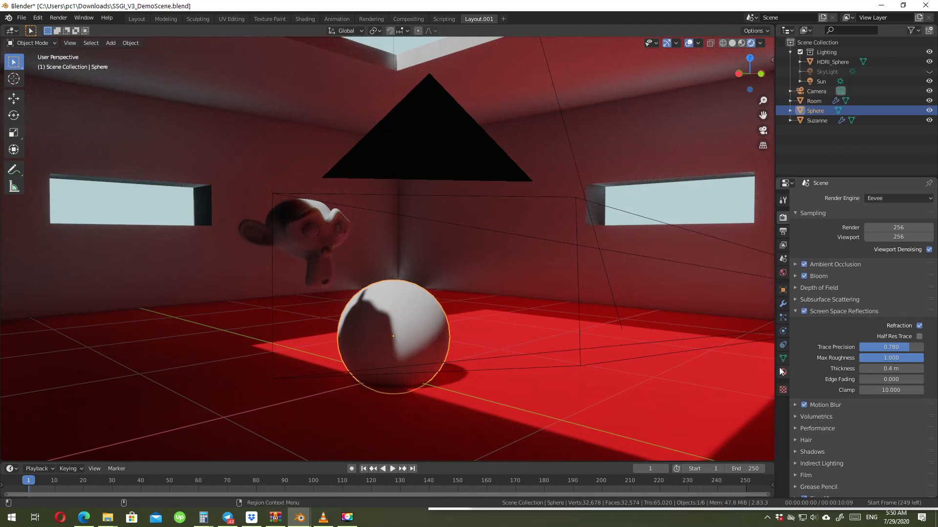
click(782, 372)
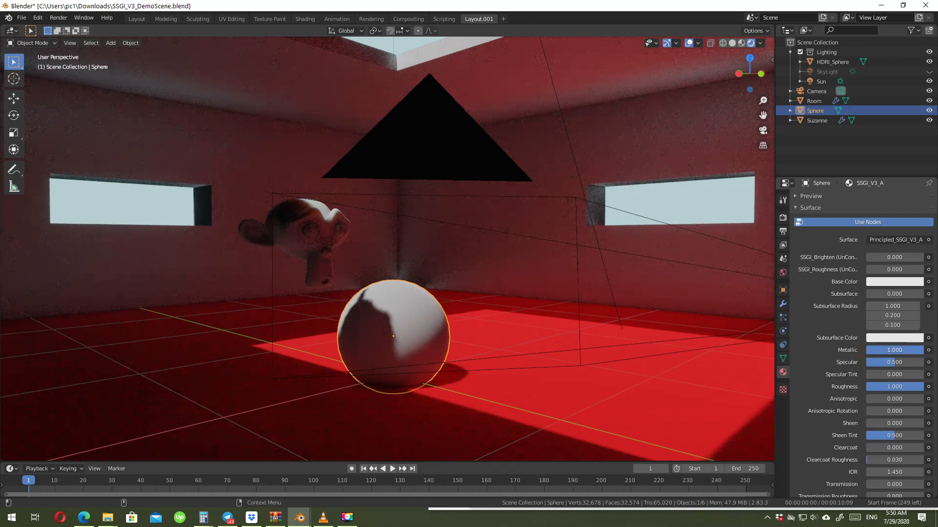
drag(894, 387, 879, 387)
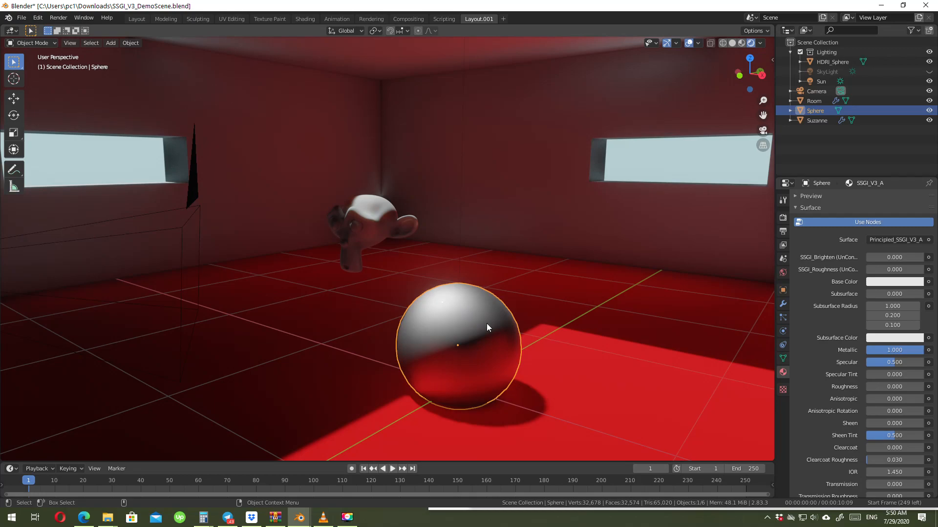
mouse_move(472, 358)
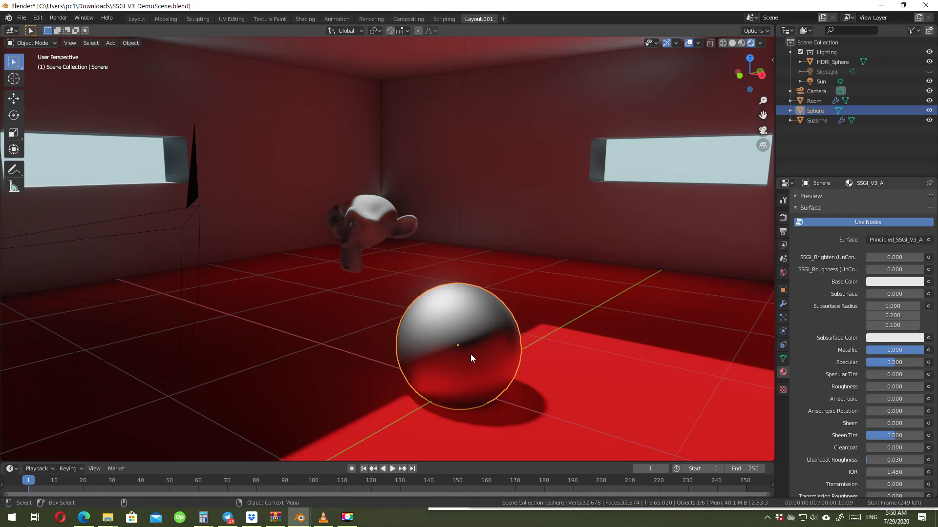
drag(472, 358, 479, 358)
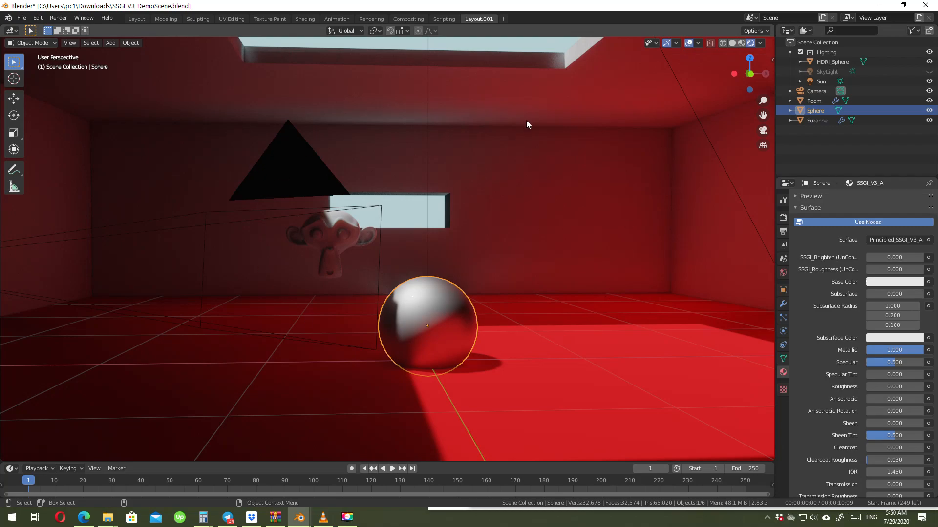
mouse_move(606, 293)
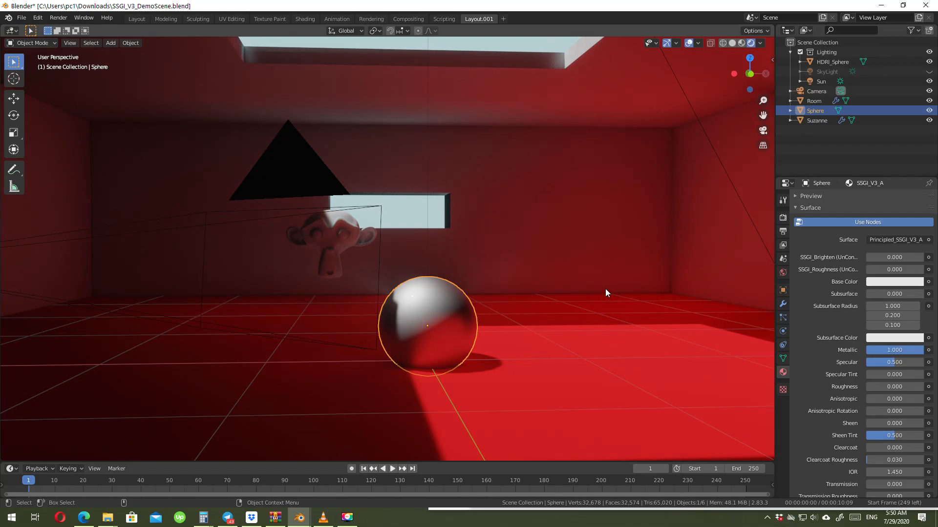
mouse_move(368, 300)
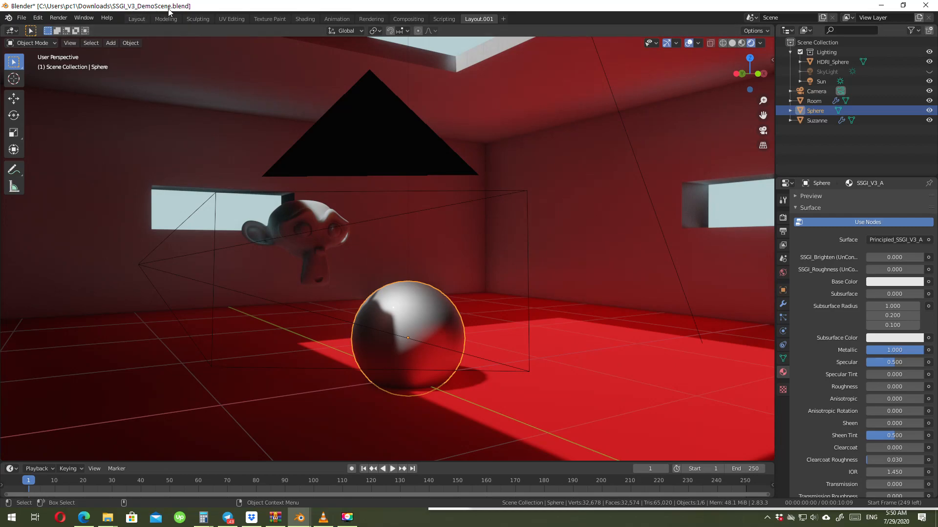
mouse_move(458, 302)
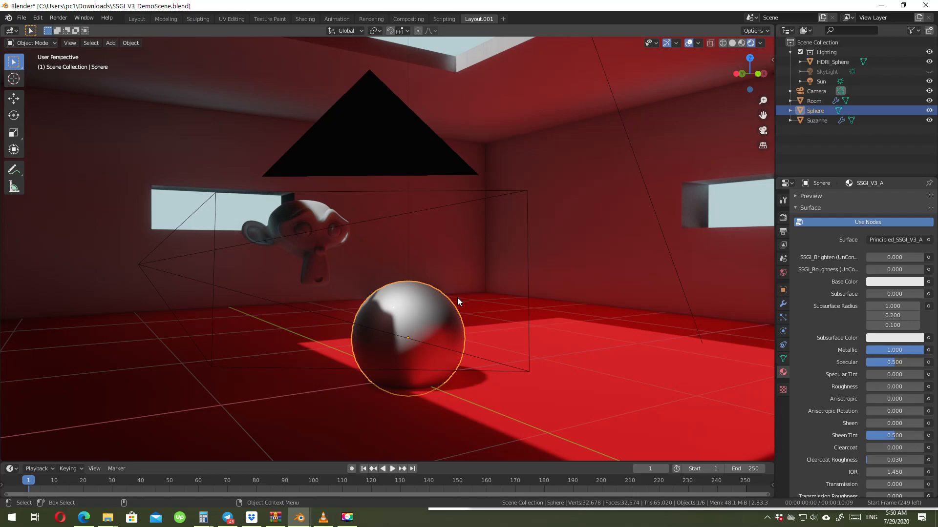
mouse_move(461, 295)
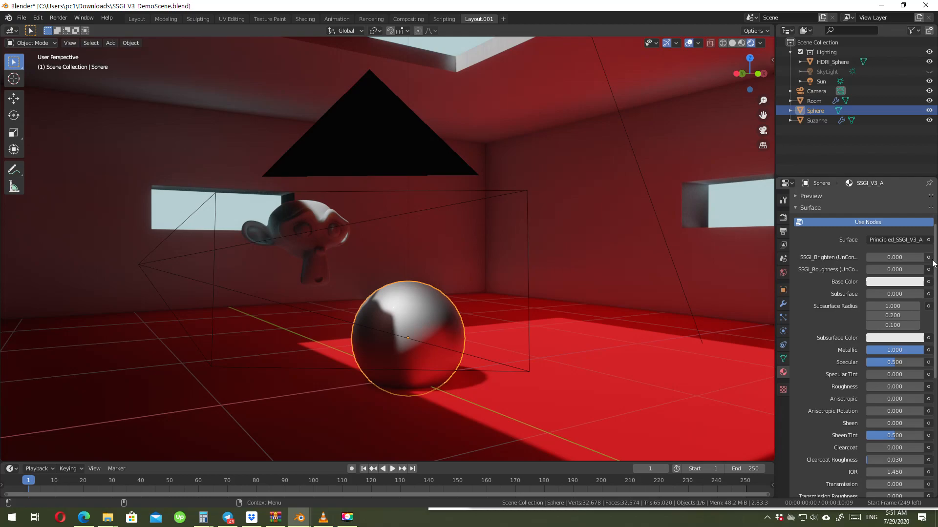
Raise the sphere's SSGI_Brighten value, then view Suzanne's SSGI material settings
drag(867, 258, 895, 258)
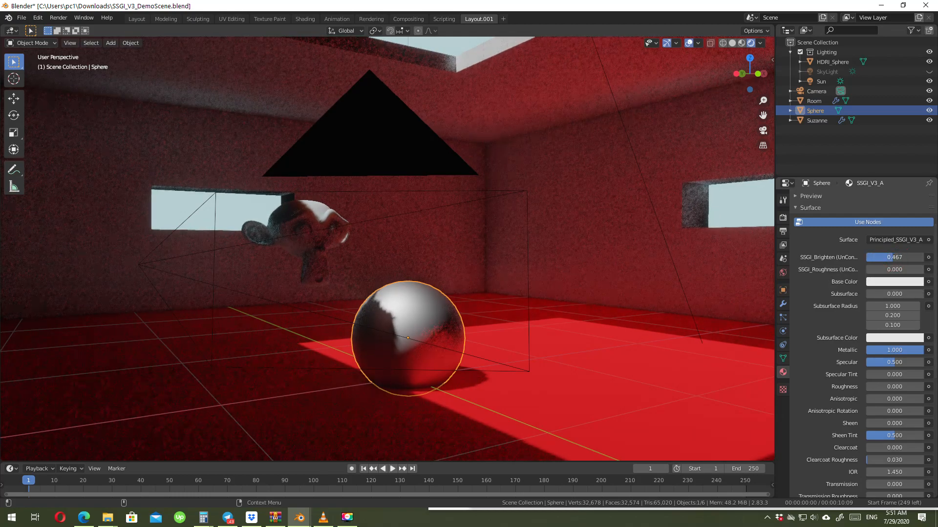
click(894, 258)
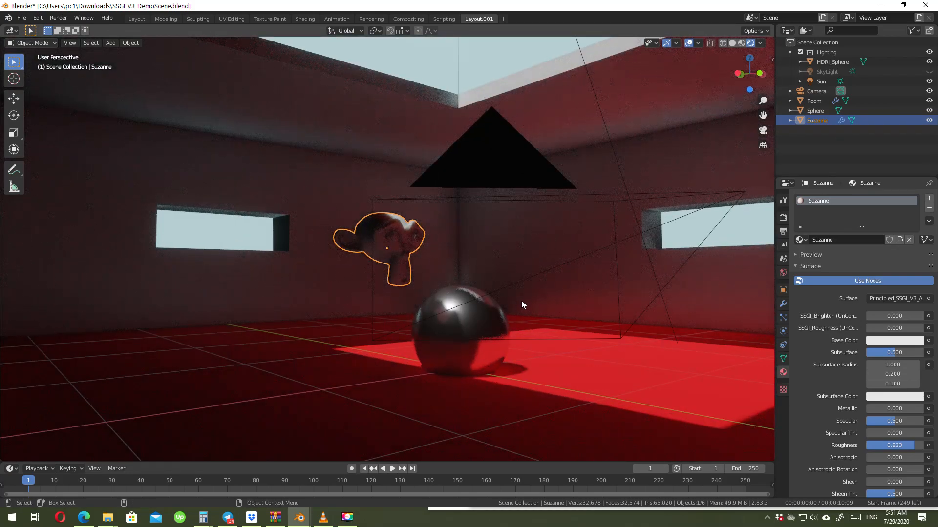
Orbit the view around the red room to inspect the sphere's Material.001
drag(522, 305, 495, 318)
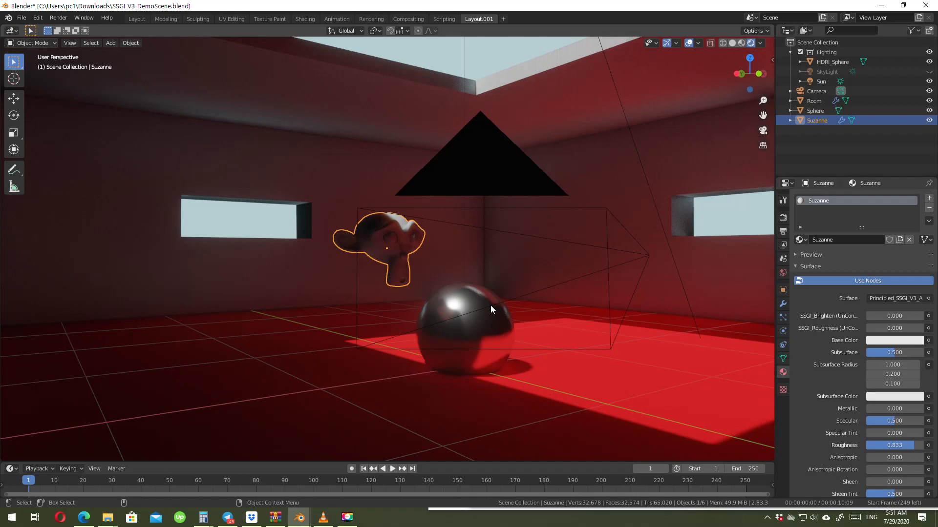
mouse_move(459, 256)
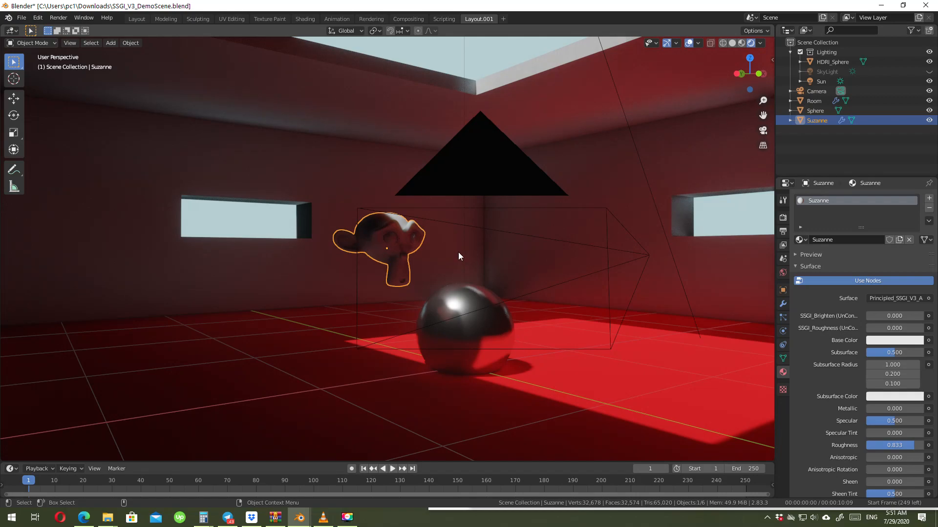
mouse_move(508, 327)
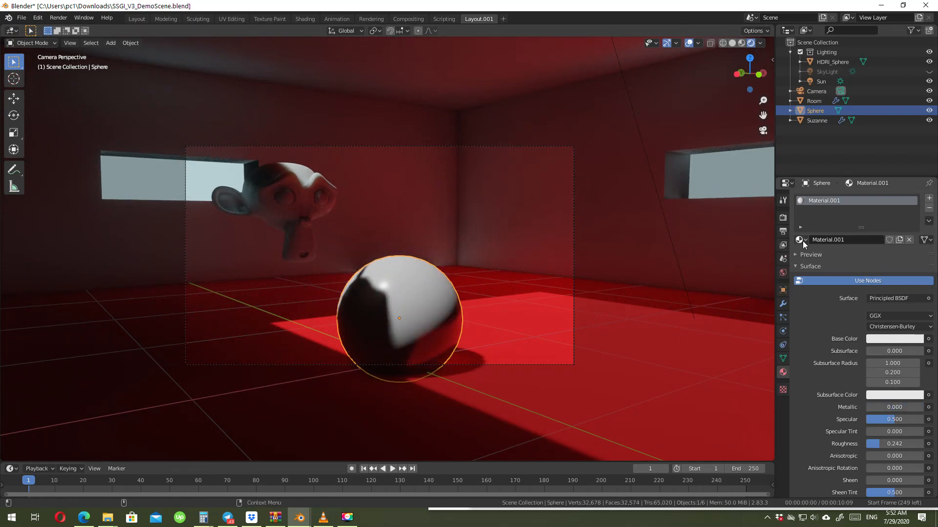
Put SSGI_V3_A back on the sphere, add a cube, and copy that material to it
click(800, 239)
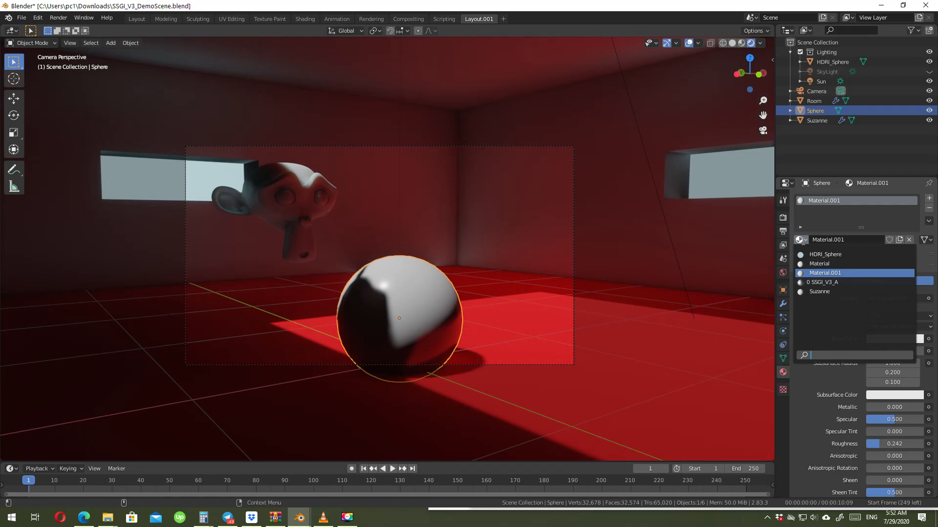
click(823, 282)
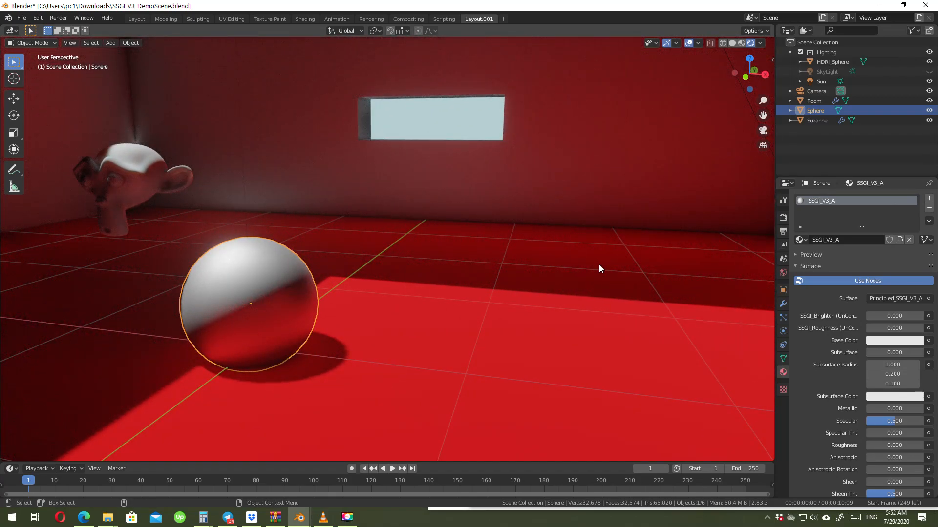
click(111, 43)
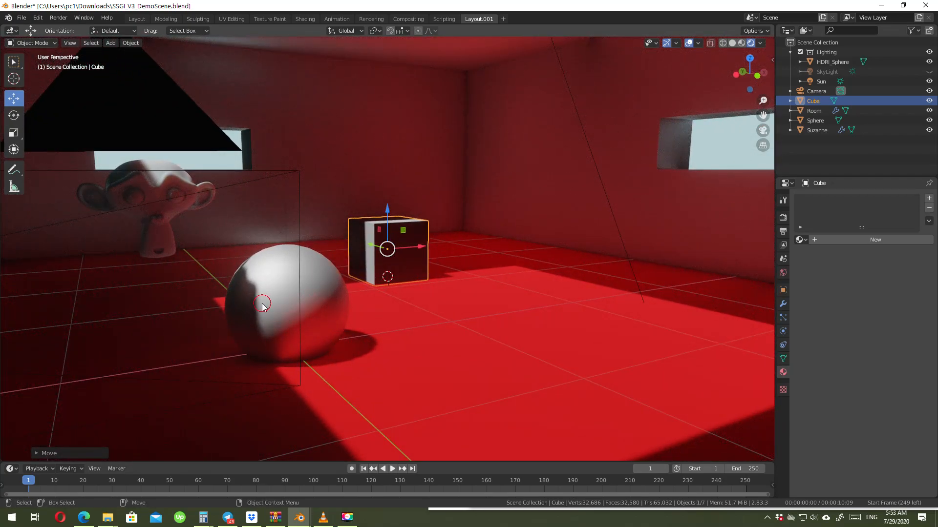
click(287, 306)
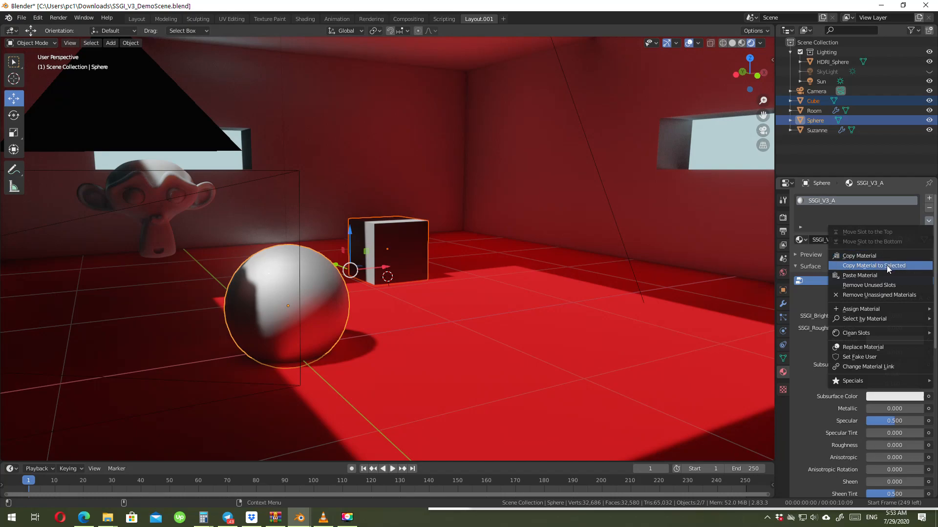
click(876, 265)
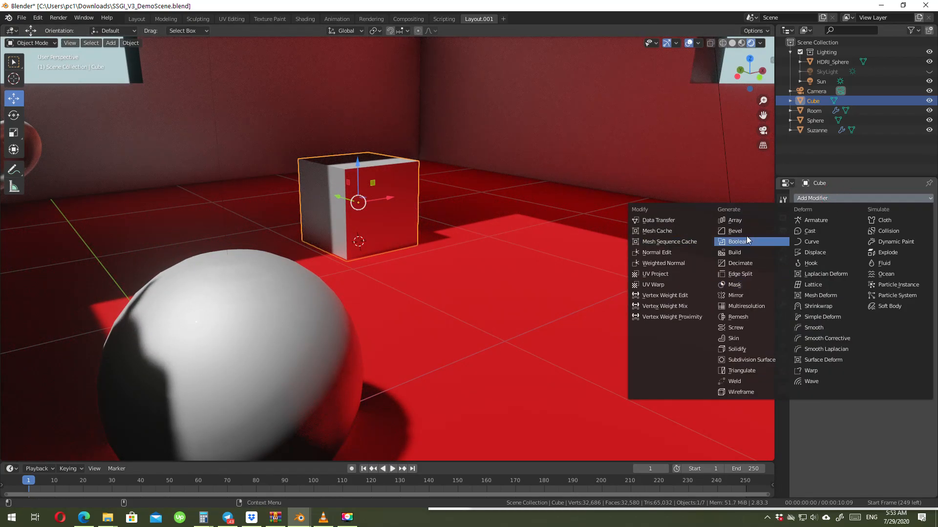
Give the cube a 10-segment, 0.1 m Bevel modifier and start transforming it
click(734, 231)
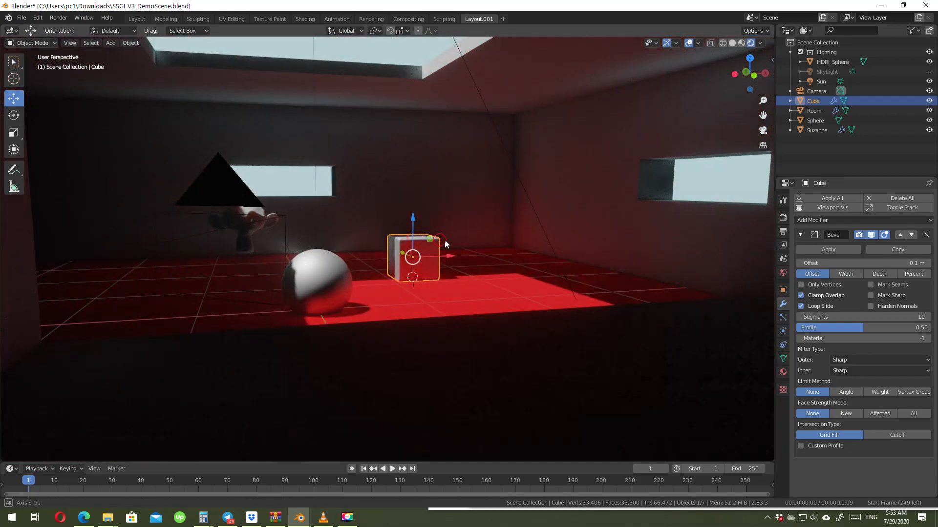
key(Tab)
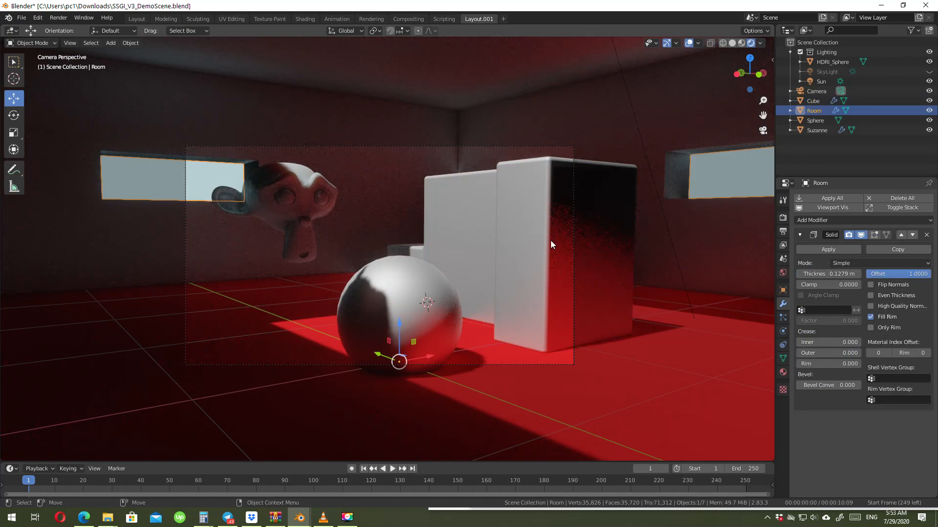
Drag the cube's move gizmo to place the block behind and right of the sphere
click(814, 100)
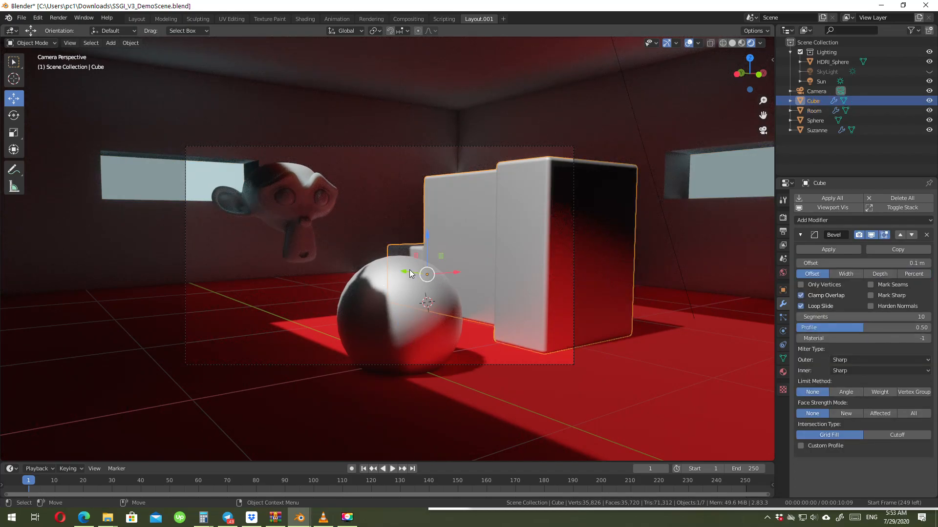
drag(427, 274, 370, 267)
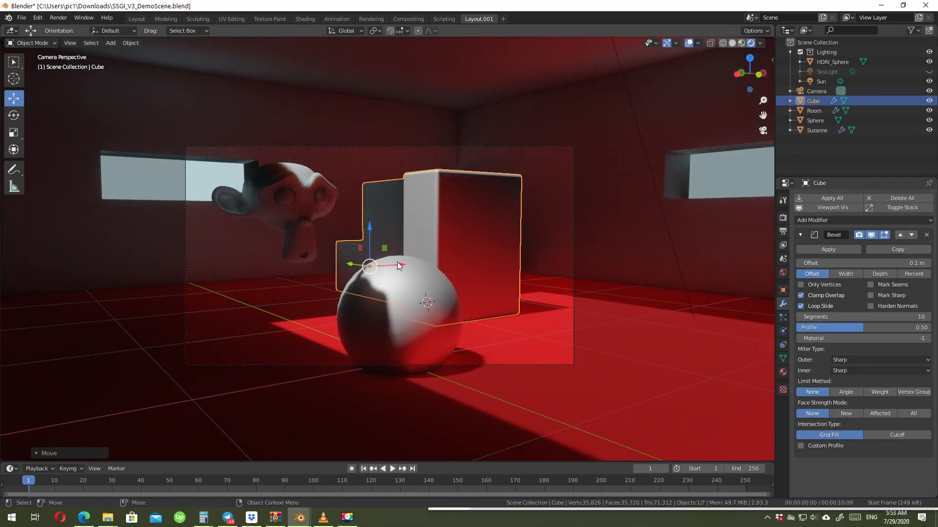
drag(397, 266, 460, 262)
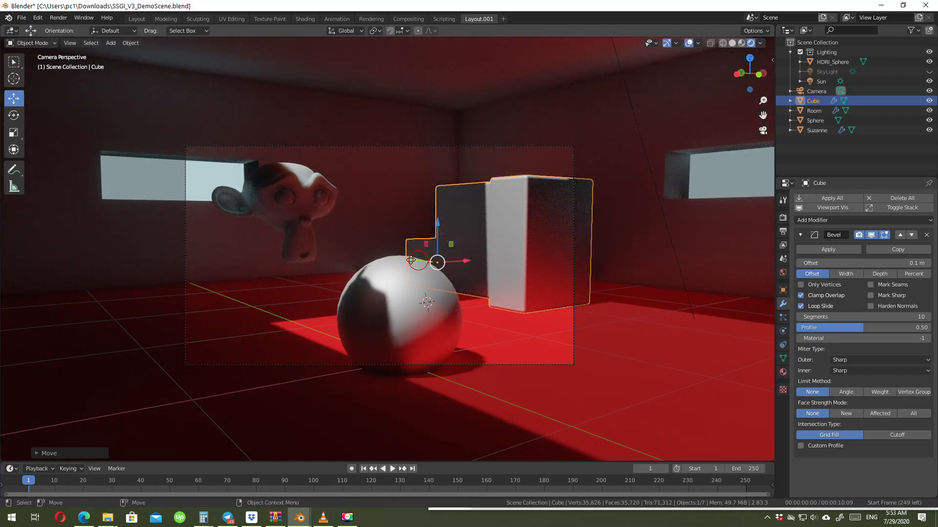
drag(437, 262, 385, 258)
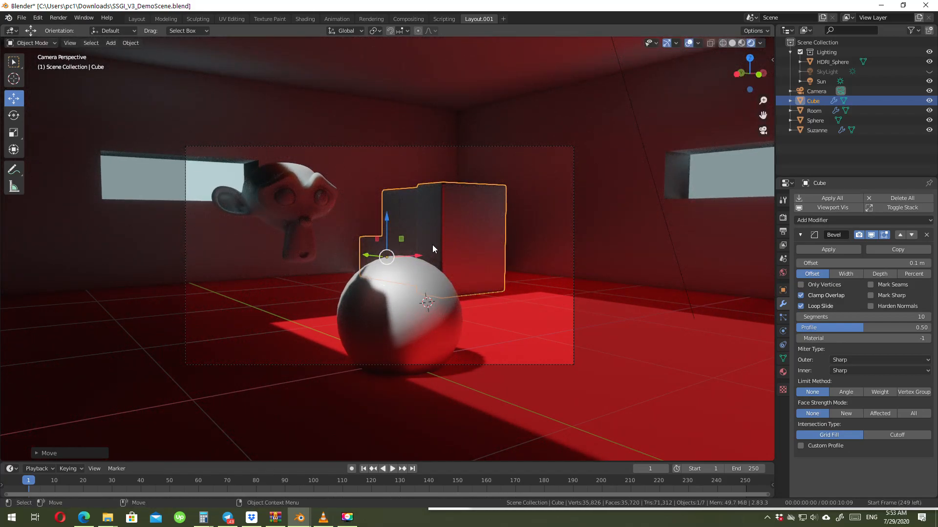
click(814, 110)
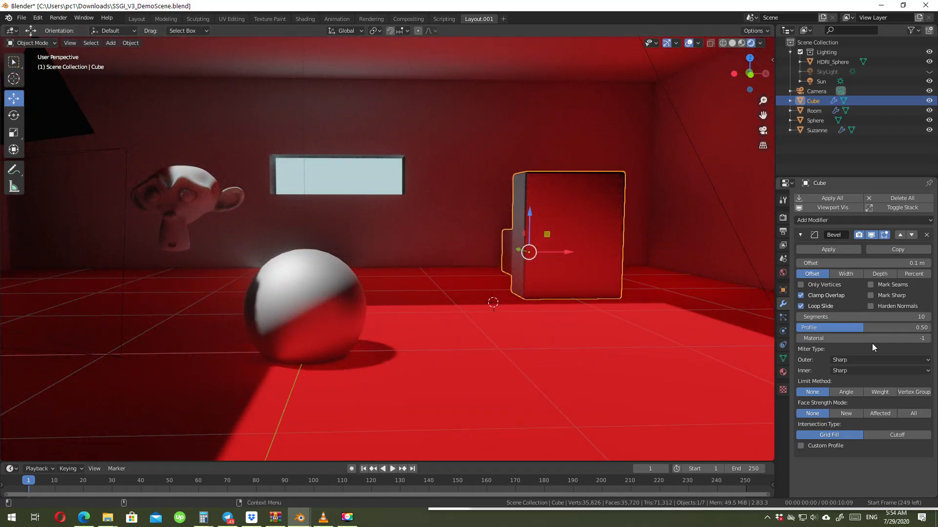
mouse_move(523, 348)
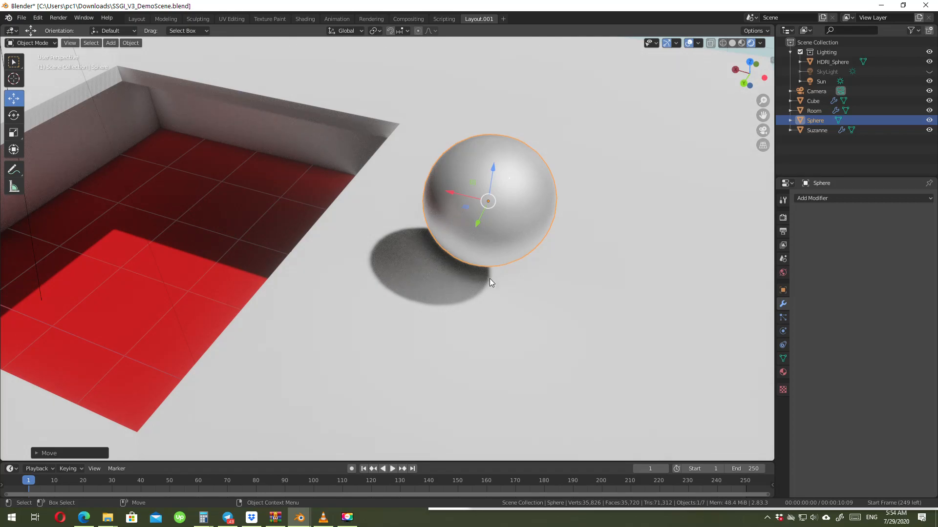
mouse_move(471, 240)
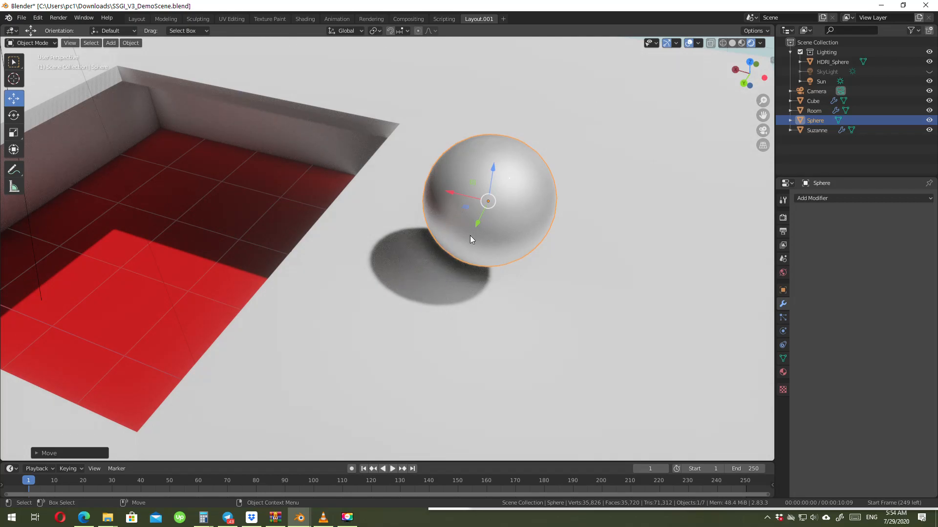
mouse_move(443, 250)
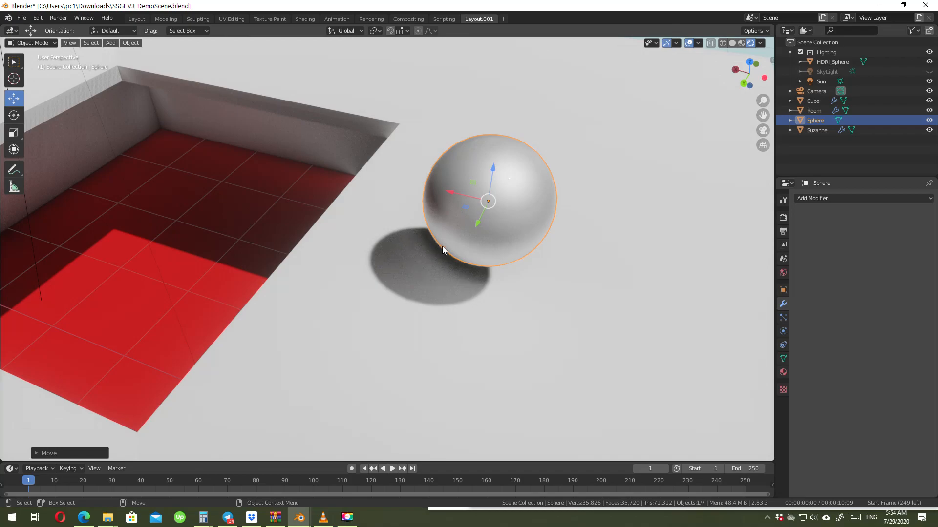
Move the red SSGI_V3_A sphere onto the room's roof and zoom out above the room
drag(419, 251, 478, 150)
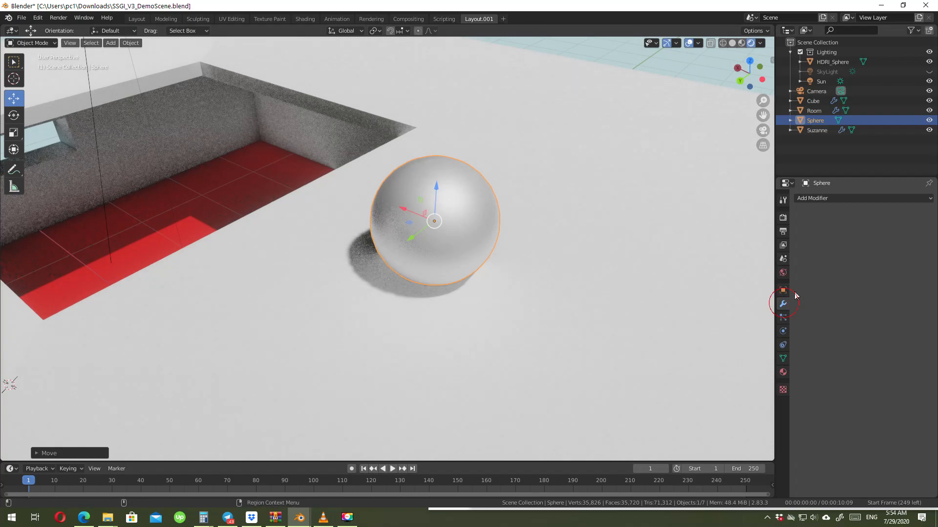
click(855, 198)
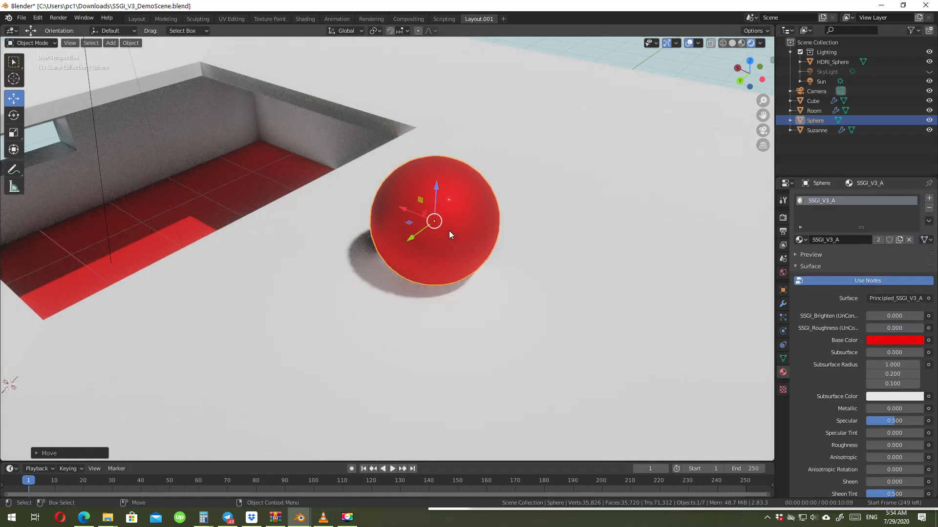
drag(436, 221, 478, 244)
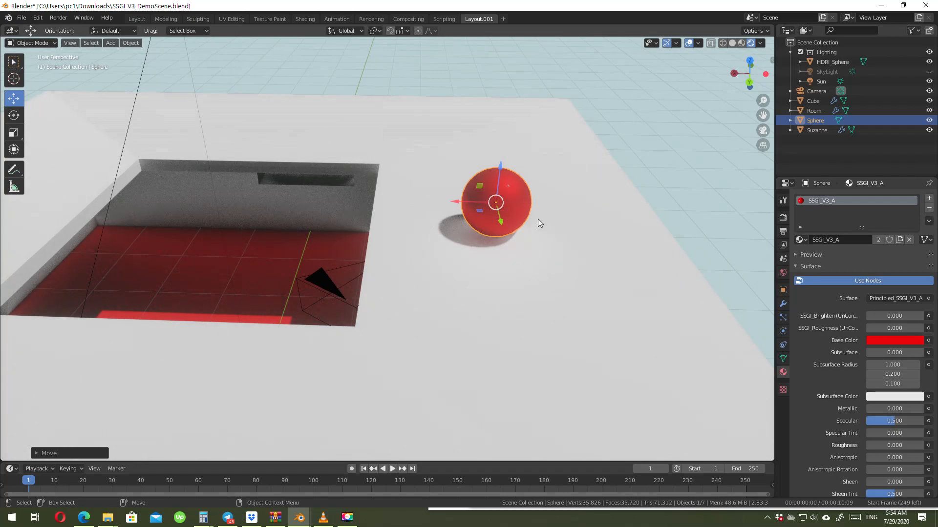
click(814, 110)
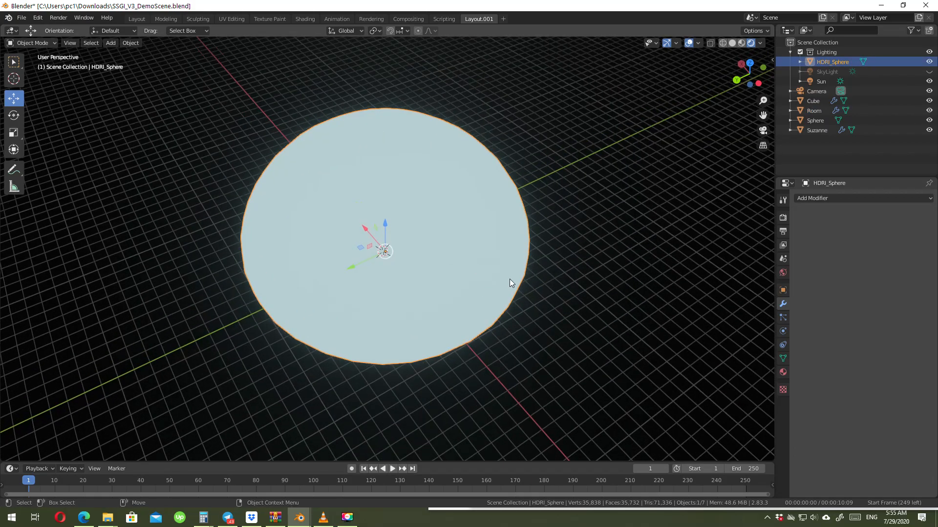
mouse_move(500, 246)
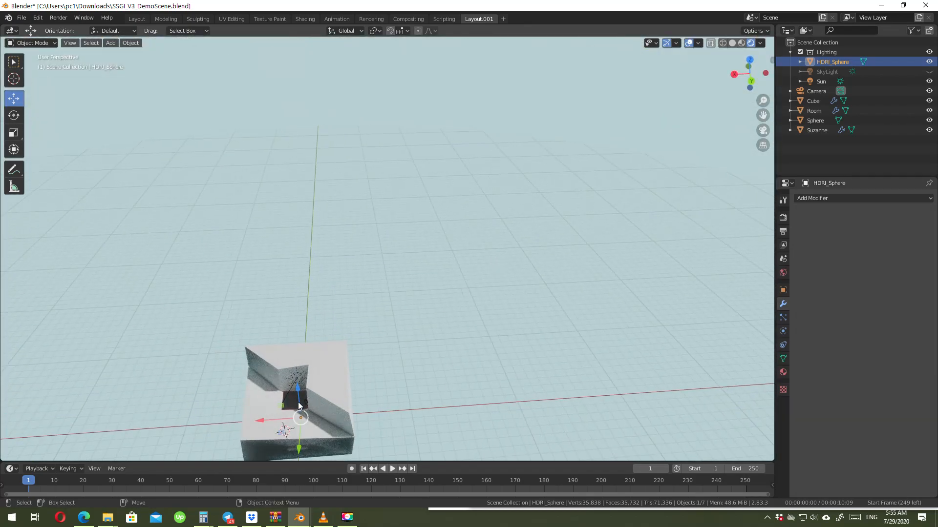
Select the bevelled cube inside the room to show its Bevel modifier settings
click(816, 91)
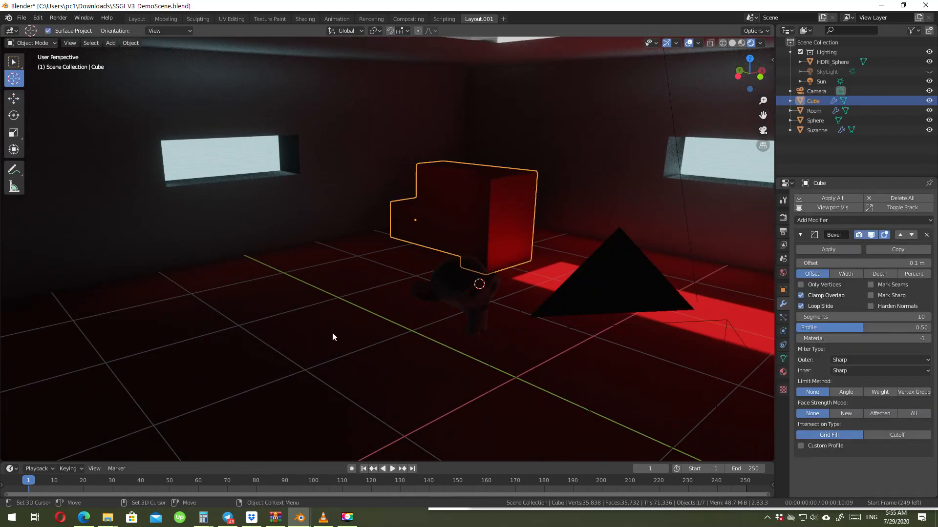
Add a UV sphere and raise it above the red room floor
click(110, 42)
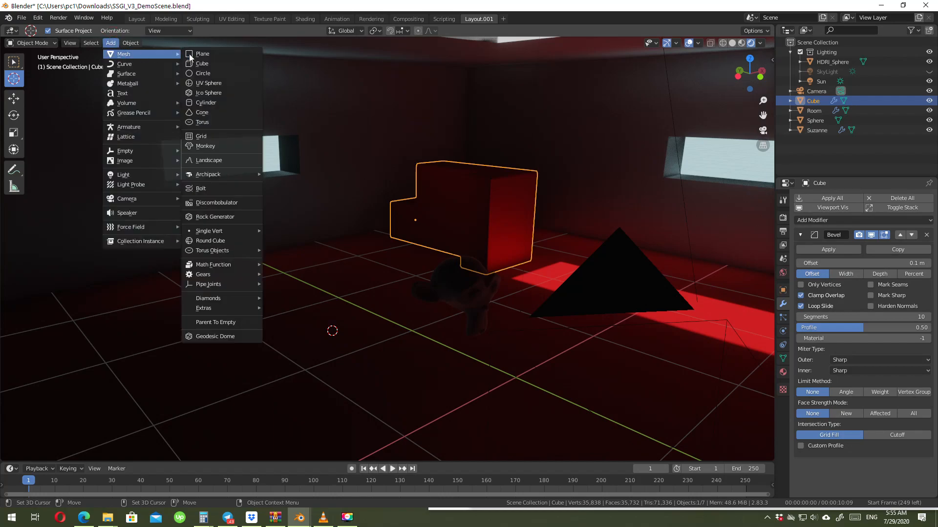
click(202, 73)
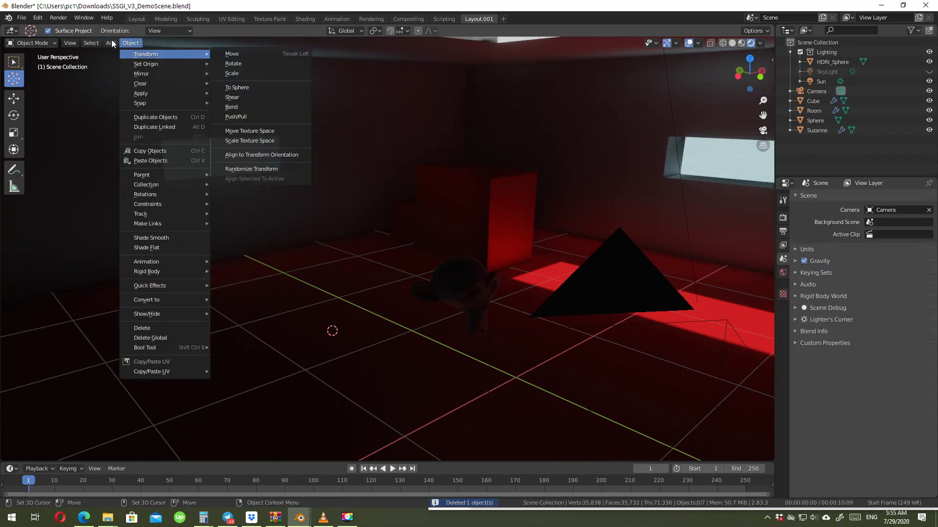
click(111, 42)
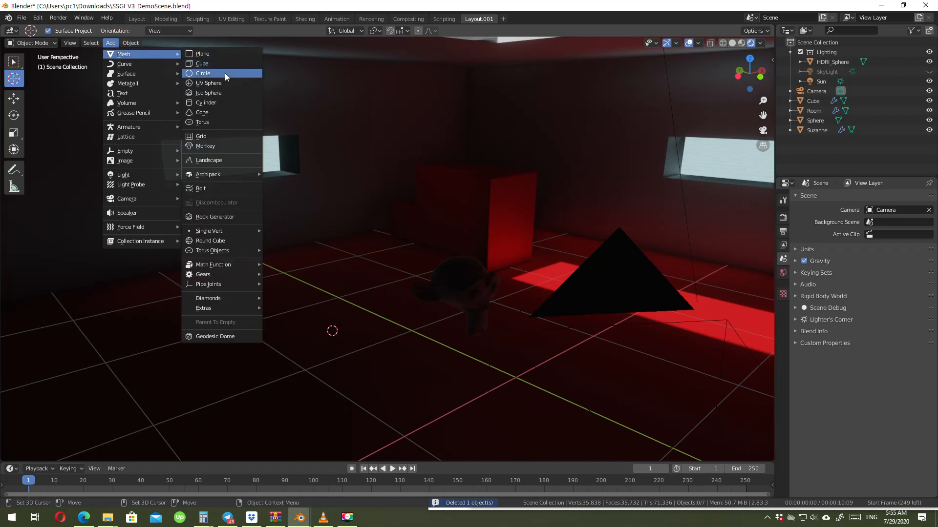
click(208, 82)
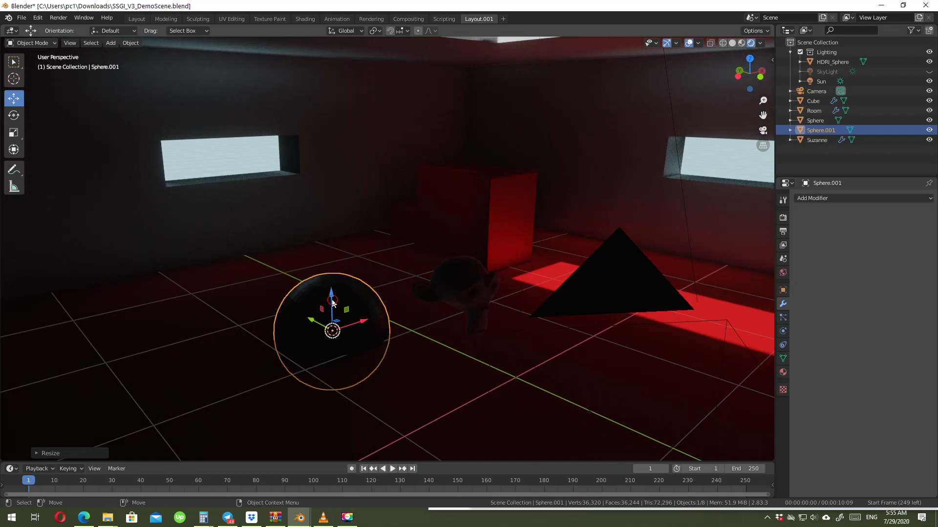
drag(332, 332, 328, 215)
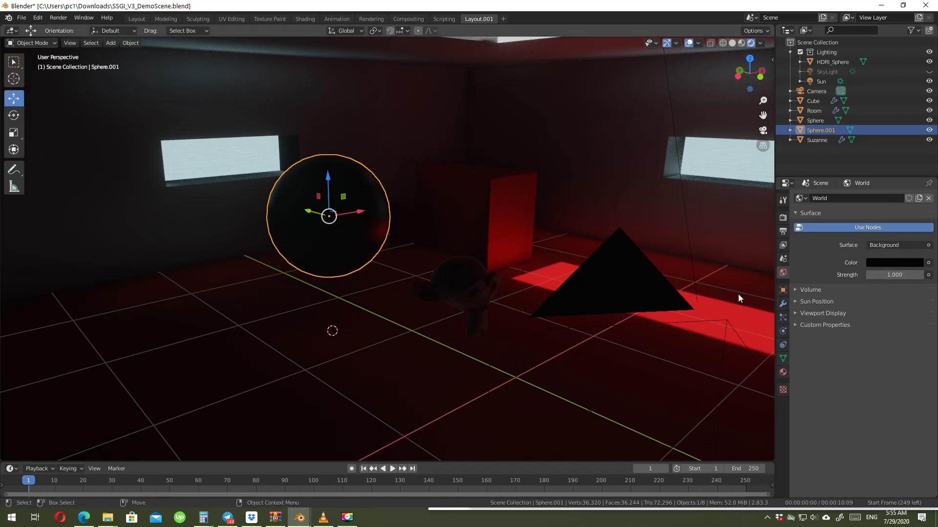
Give Sphere.001 a new Material.002 and scale it down
click(782, 373)
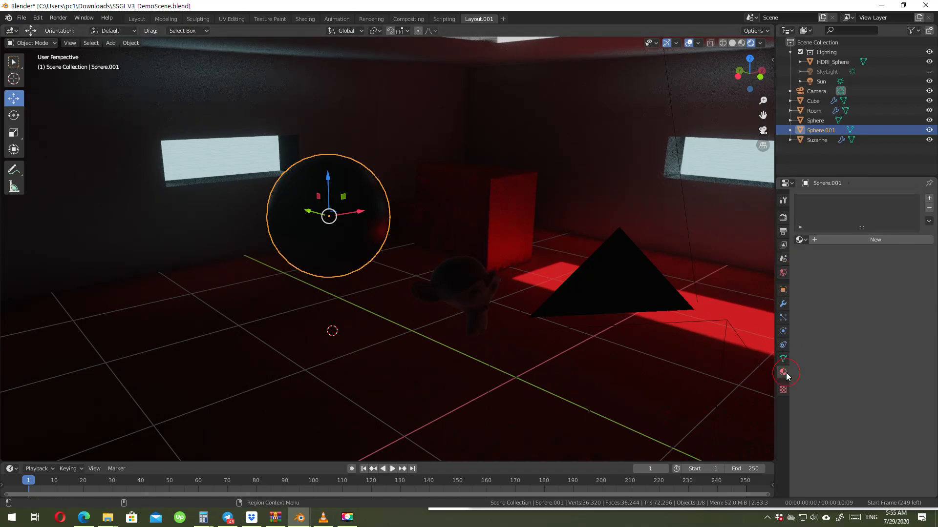
mouse_move(875, 240)
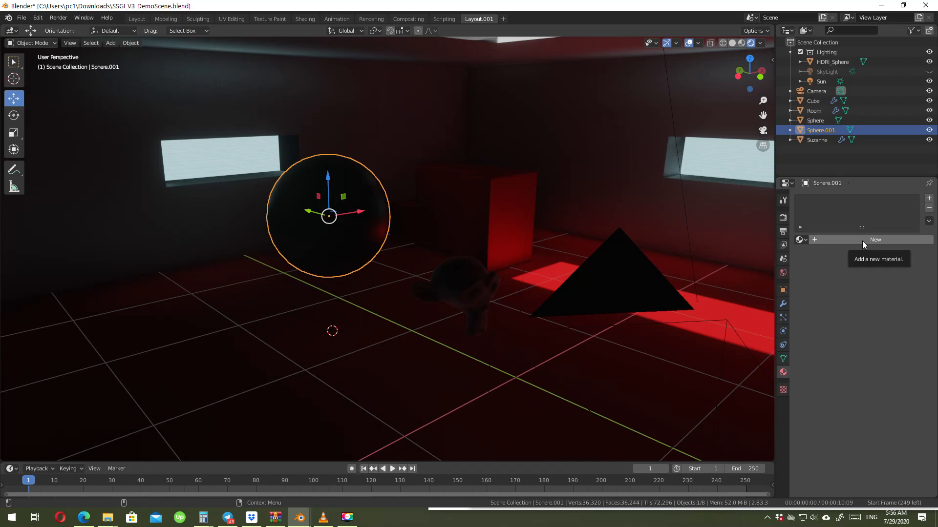
click(874, 240)
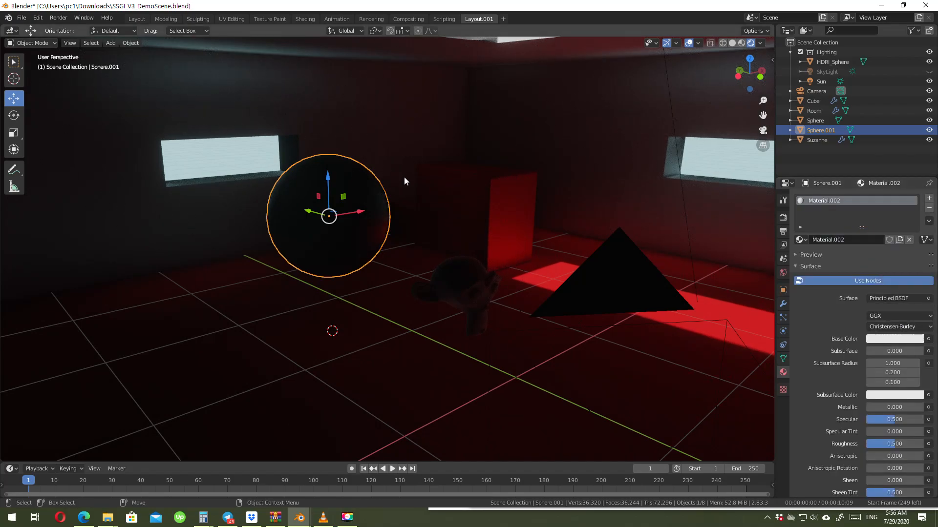
click(13, 133)
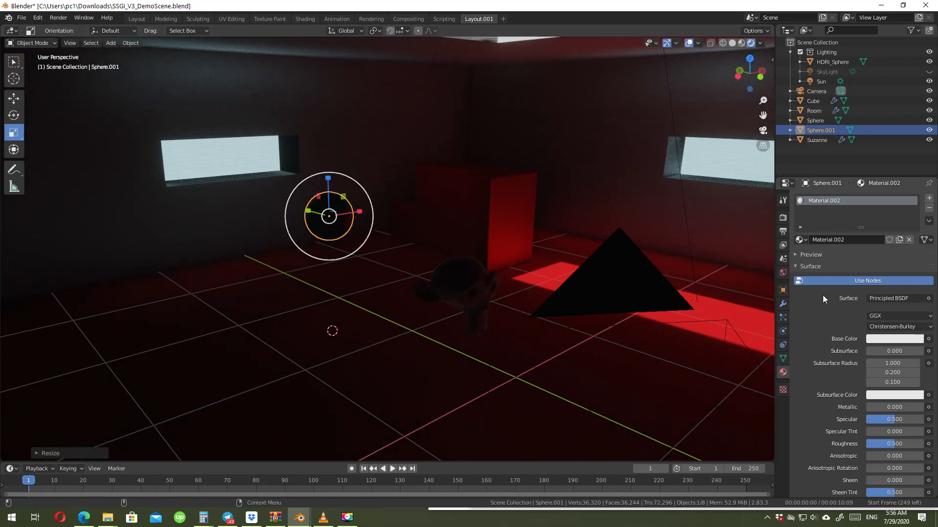
click(890, 298)
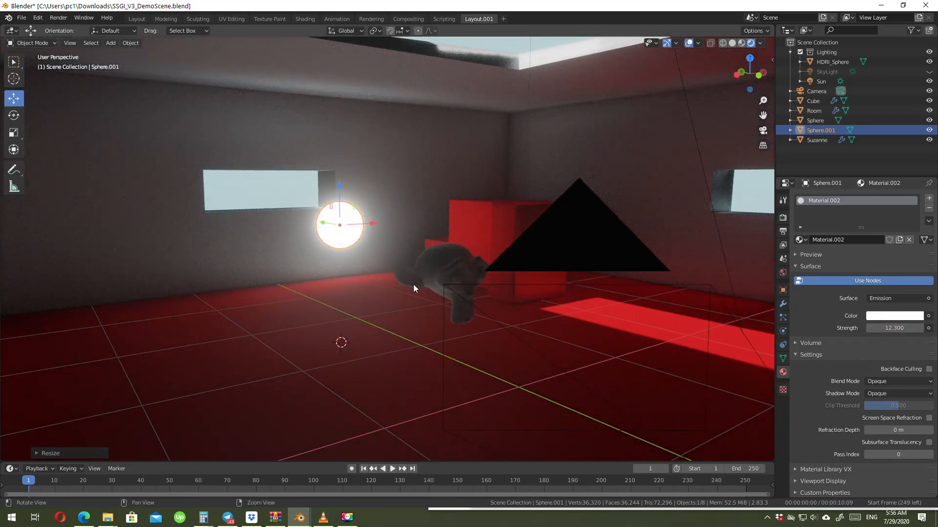
Orbit around the emission-lit red room, then select the stepped cube
drag(419, 287, 364, 234)
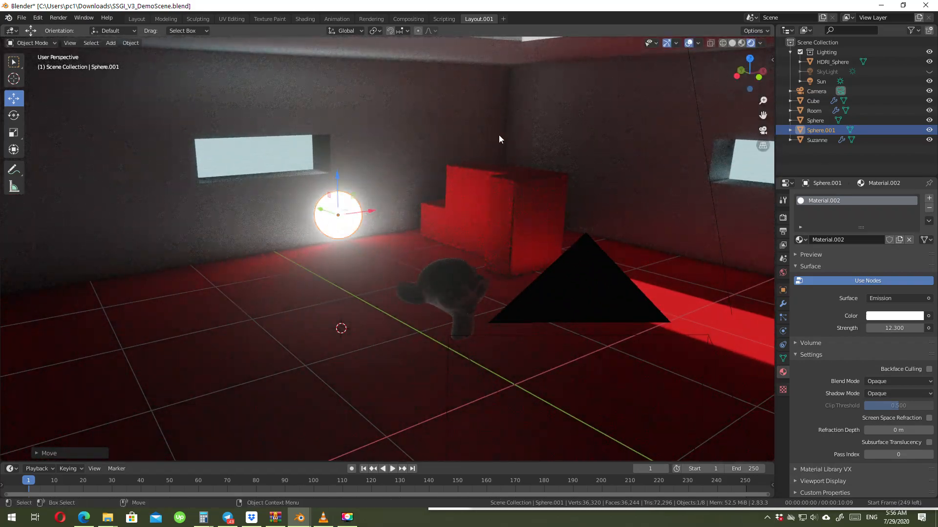
drag(499, 139, 344, 223)
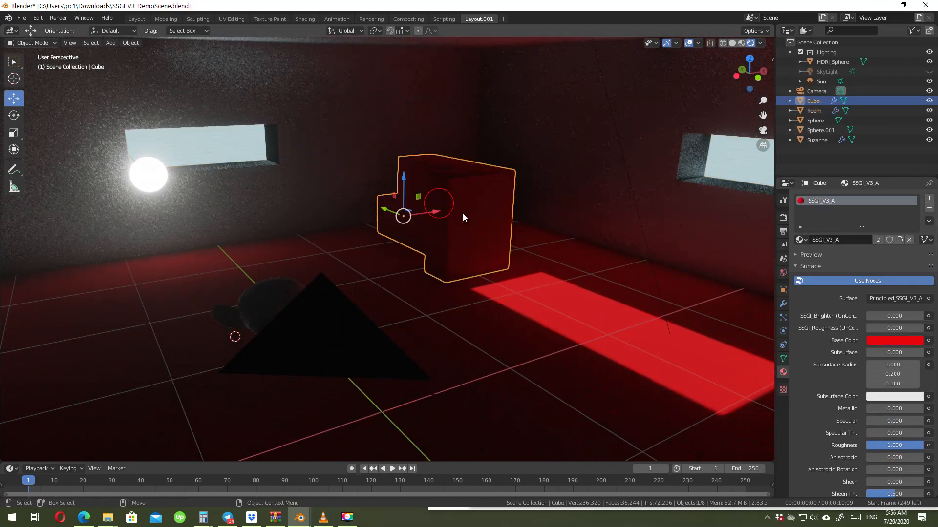
click(305, 18)
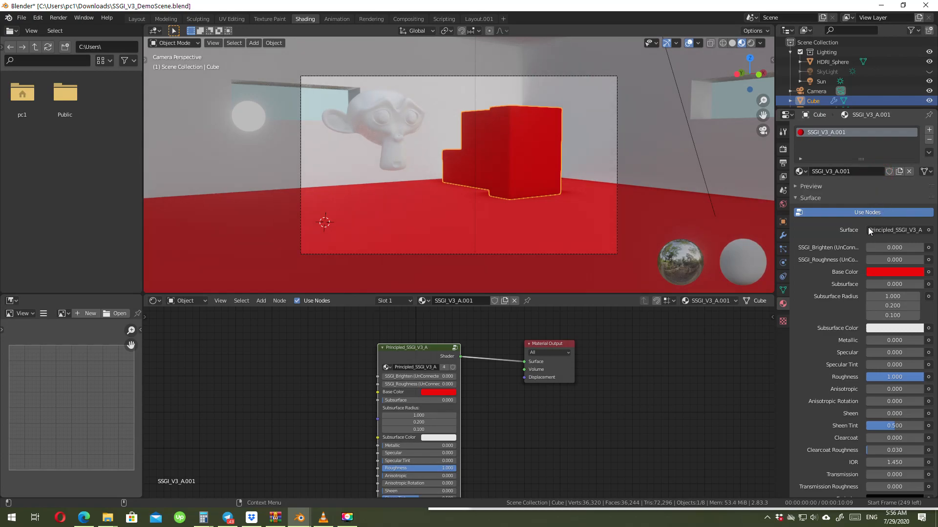
Load Vector_displacment.png as an Image Texture for the cube's Base Color
double_click(843, 132)
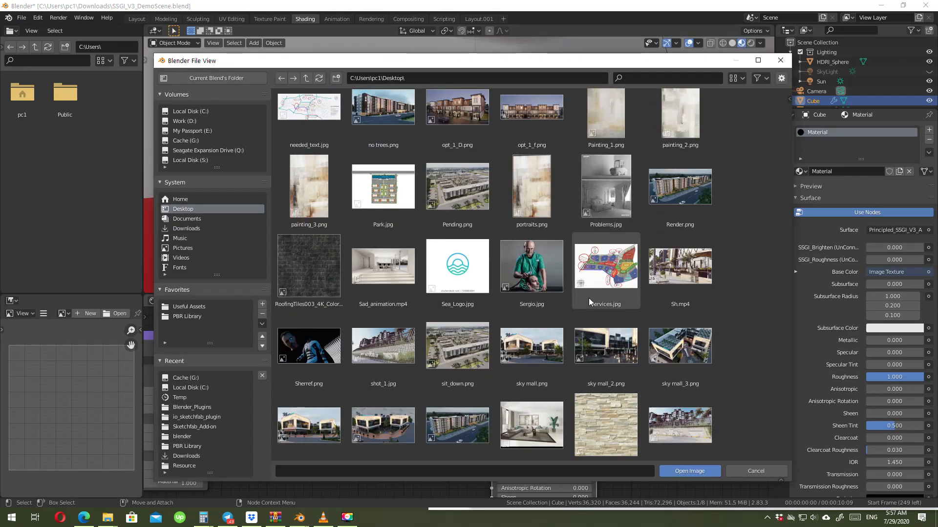
scroll(down, 3)
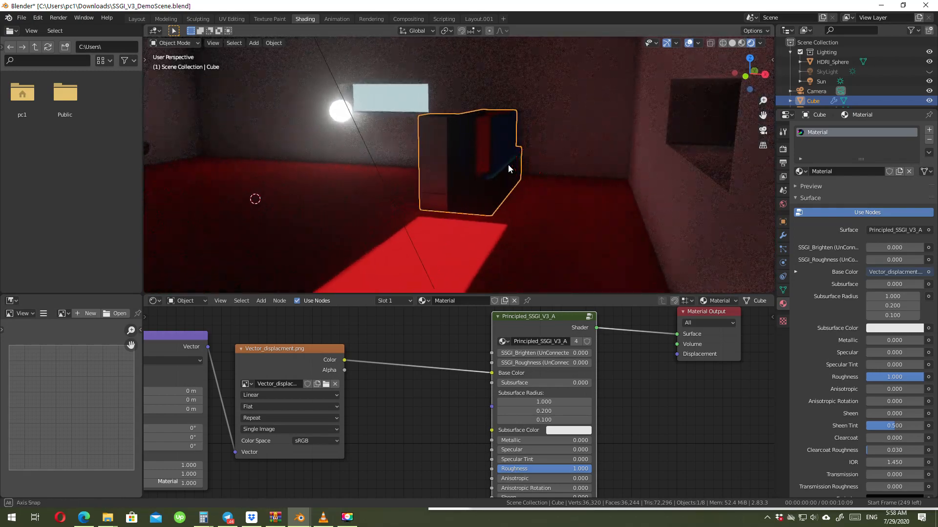
click(481, 168)
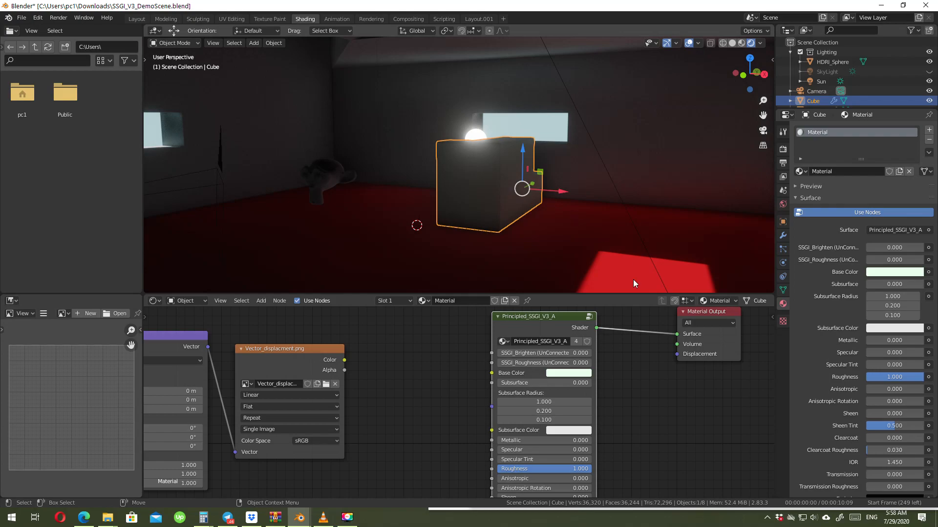
Change the cube's Base Color to bright magenta in the color wheel
click(567, 373)
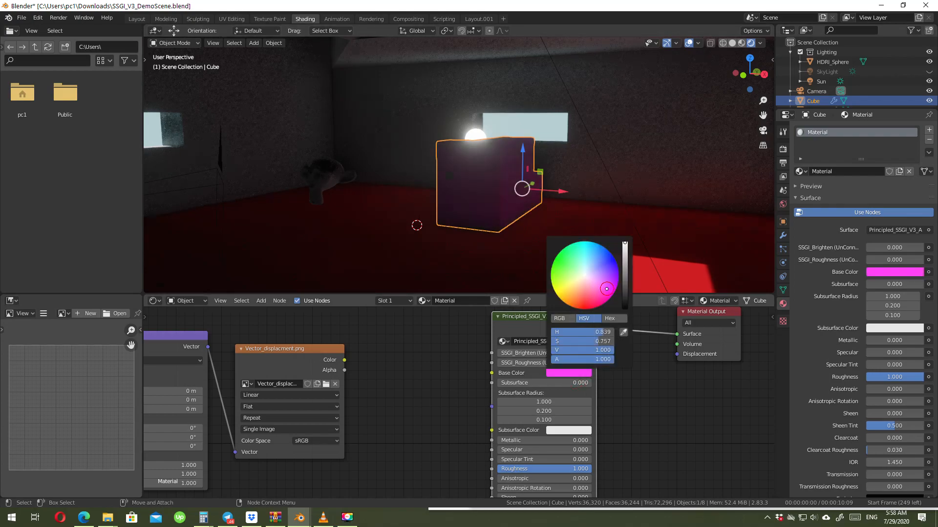
click(567, 170)
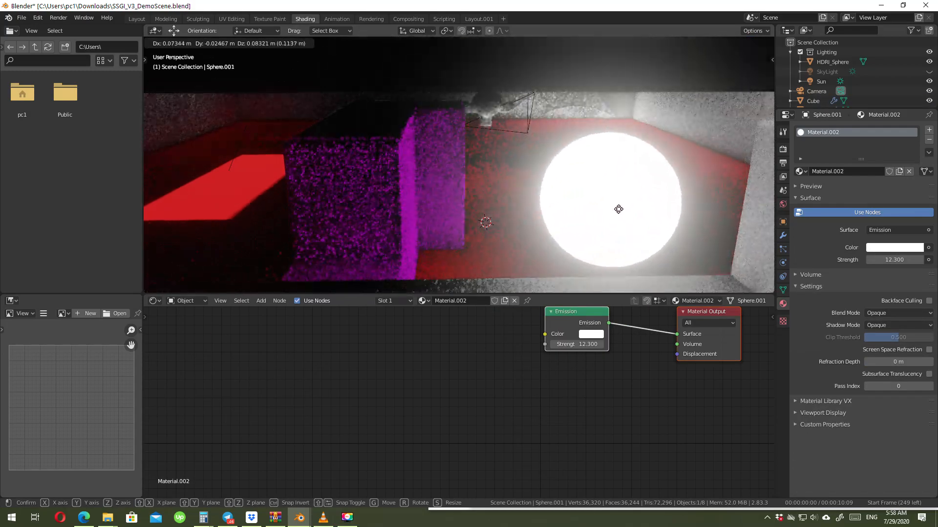
Move the glowing sphere beside the magenta cube and view HDRI_Sphere's modifiers
drag(619, 209, 611, 138)
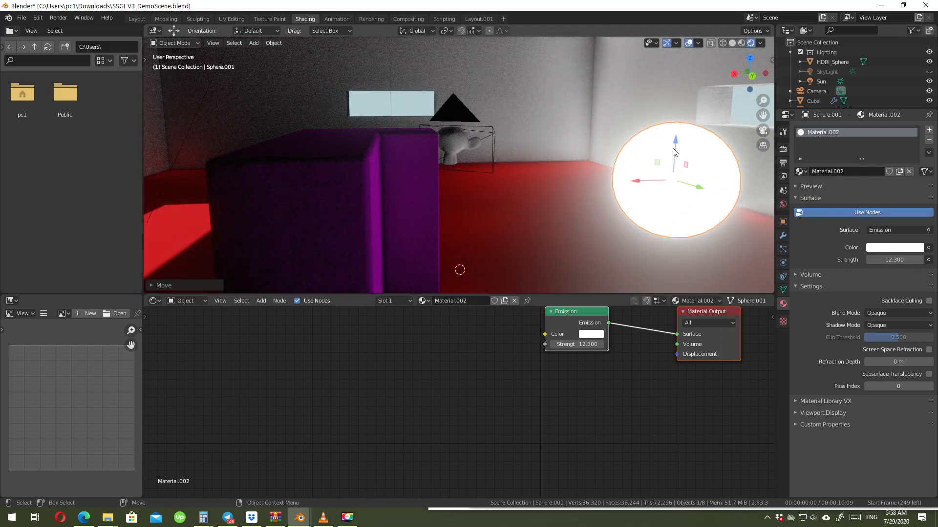
mouse_move(560, 192)
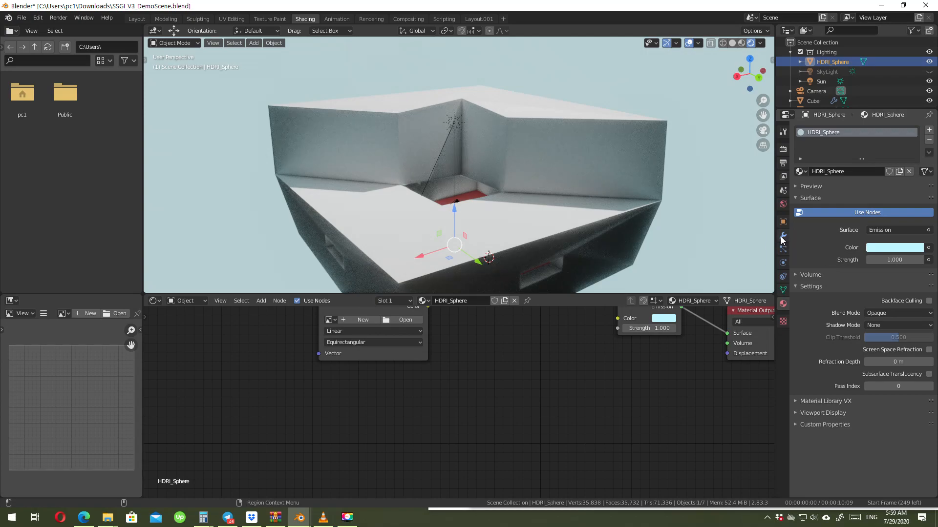
click(783, 235)
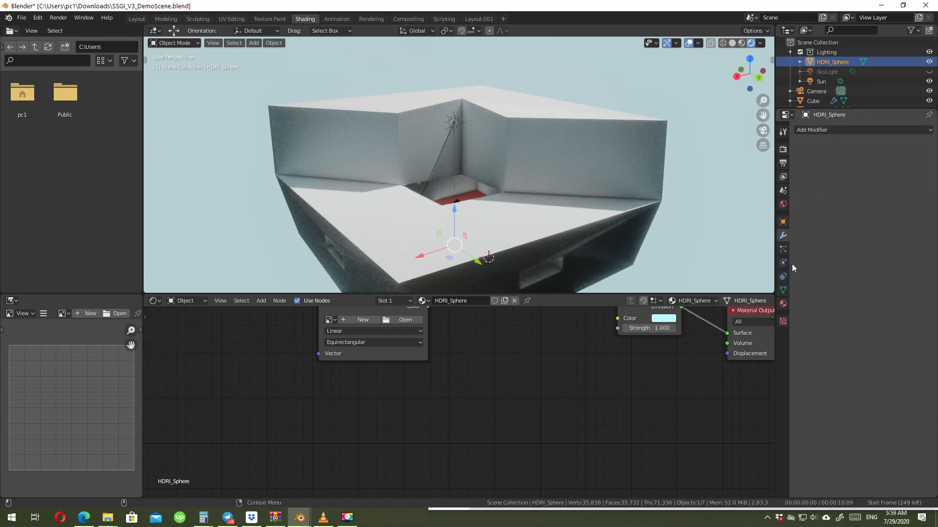